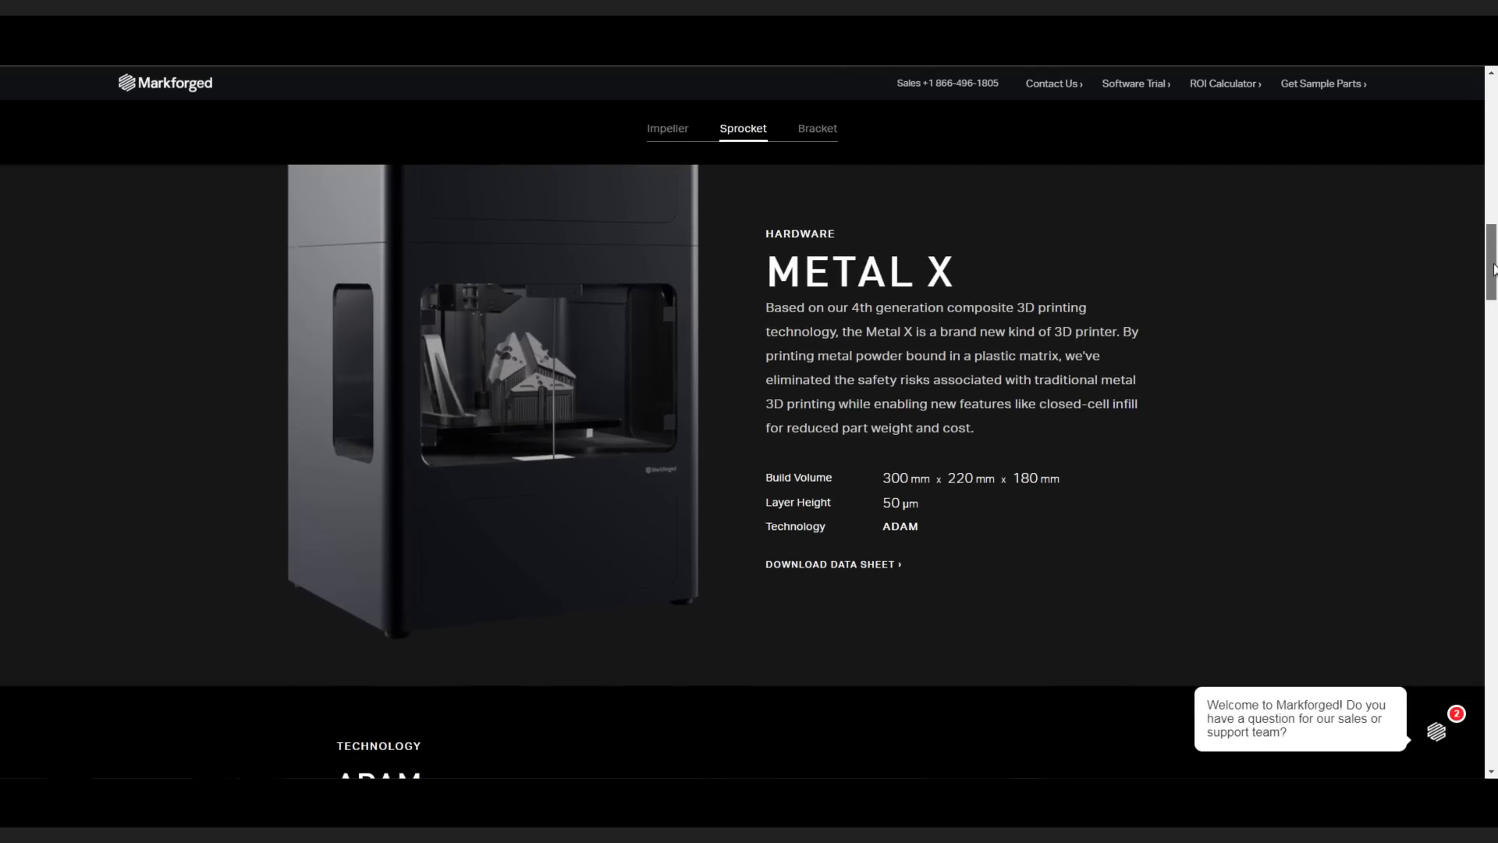
Scroll the Metal X page and view the Inconel and then Aluminum material details.
scroll(down, 3)
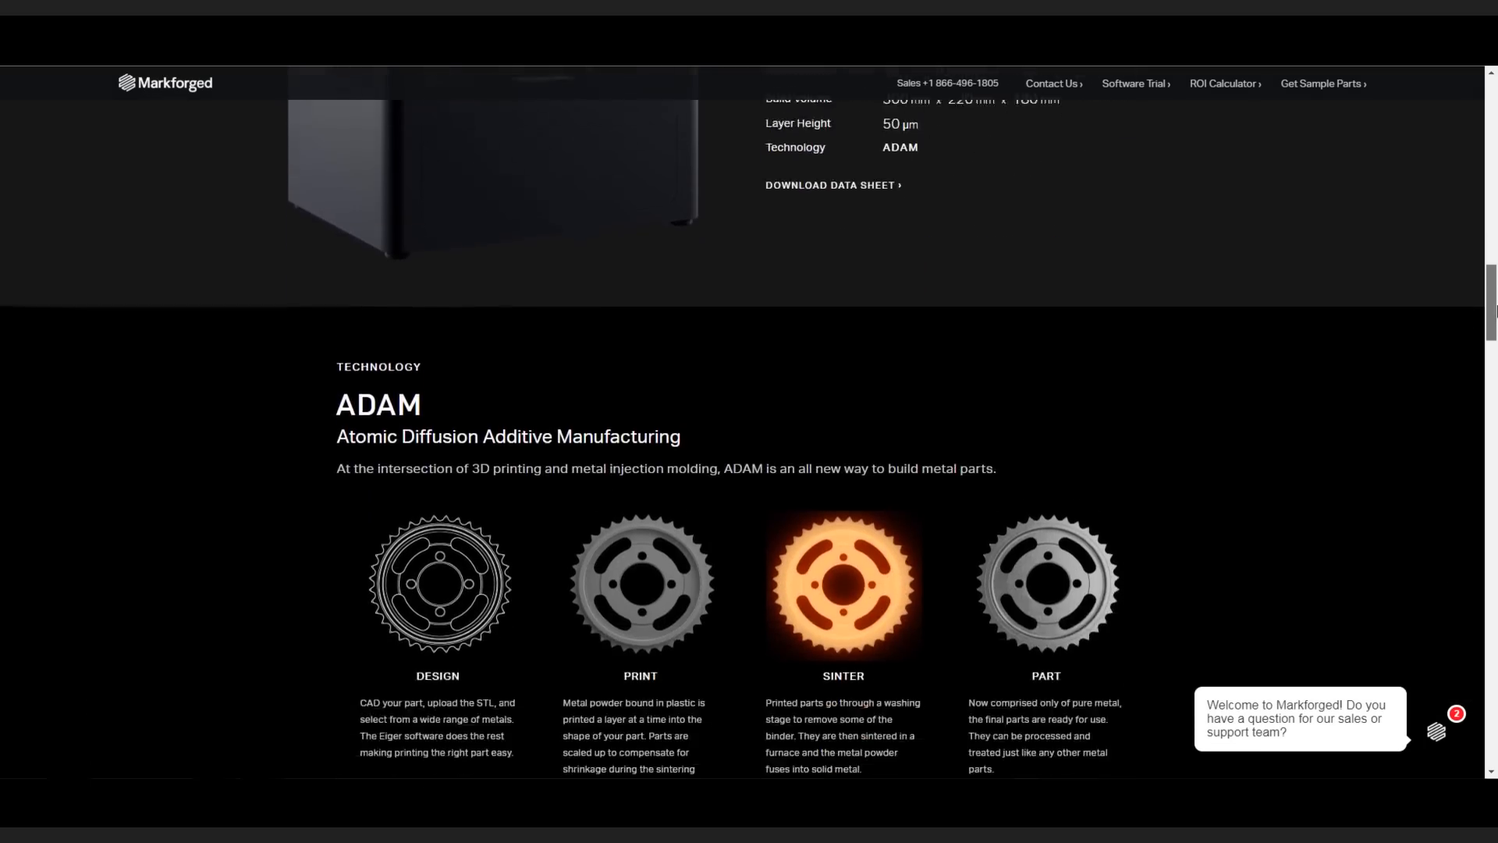
scroll(down, 3)
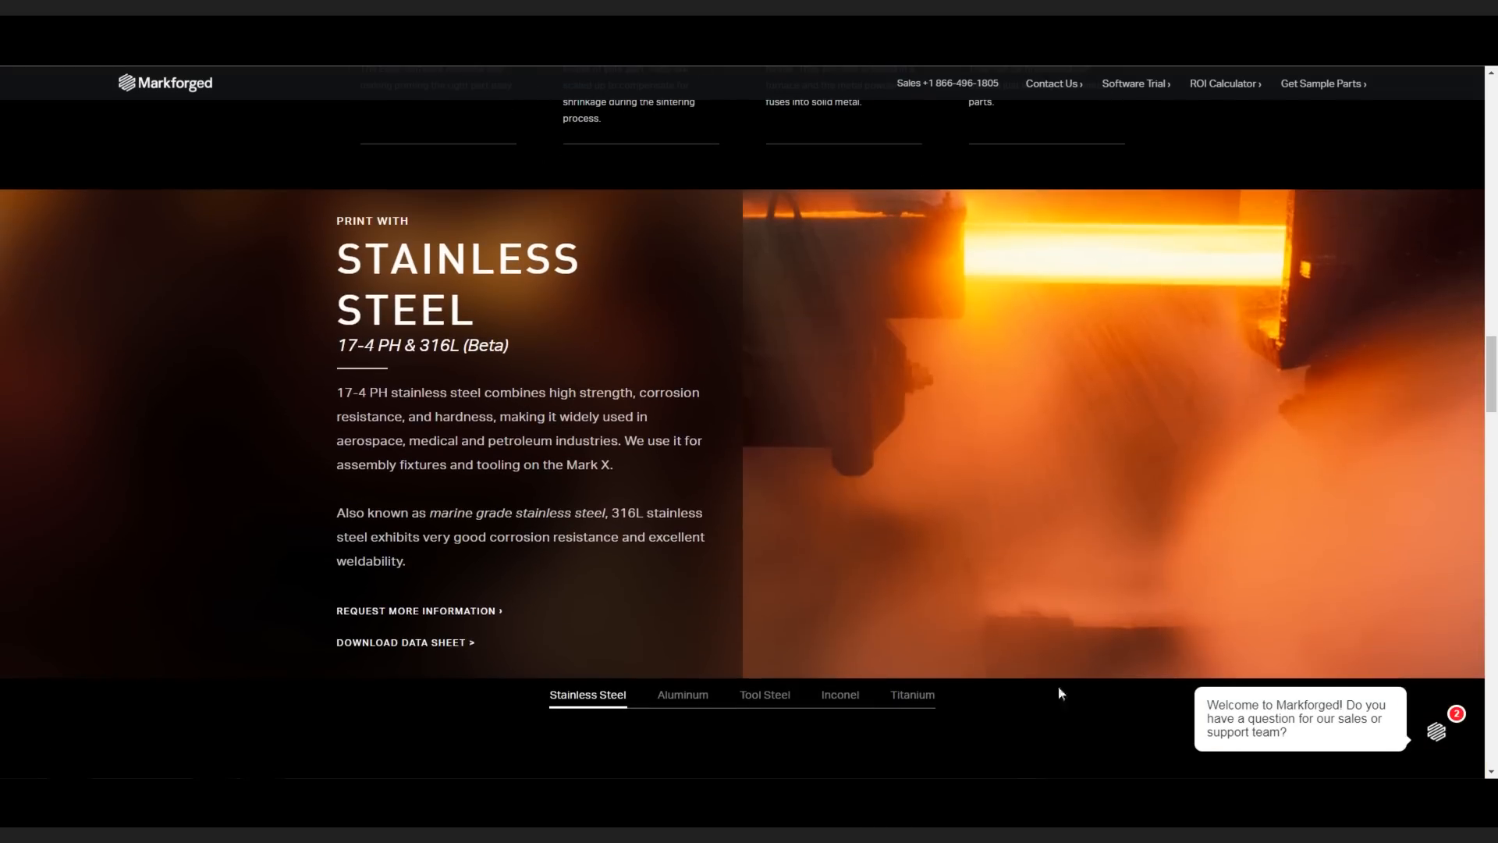
click(839, 694)
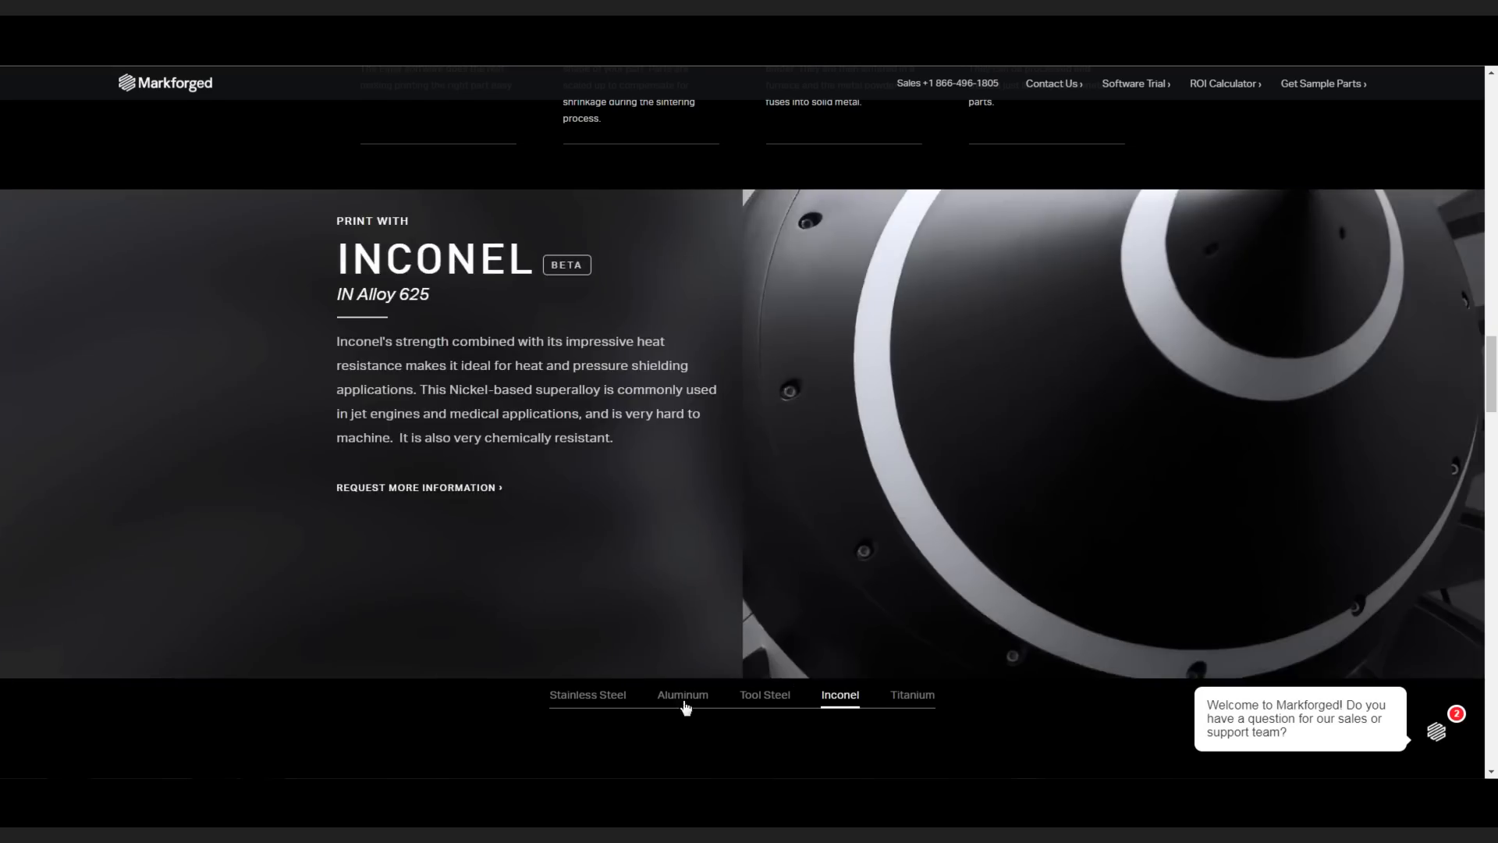
click(910, 695)
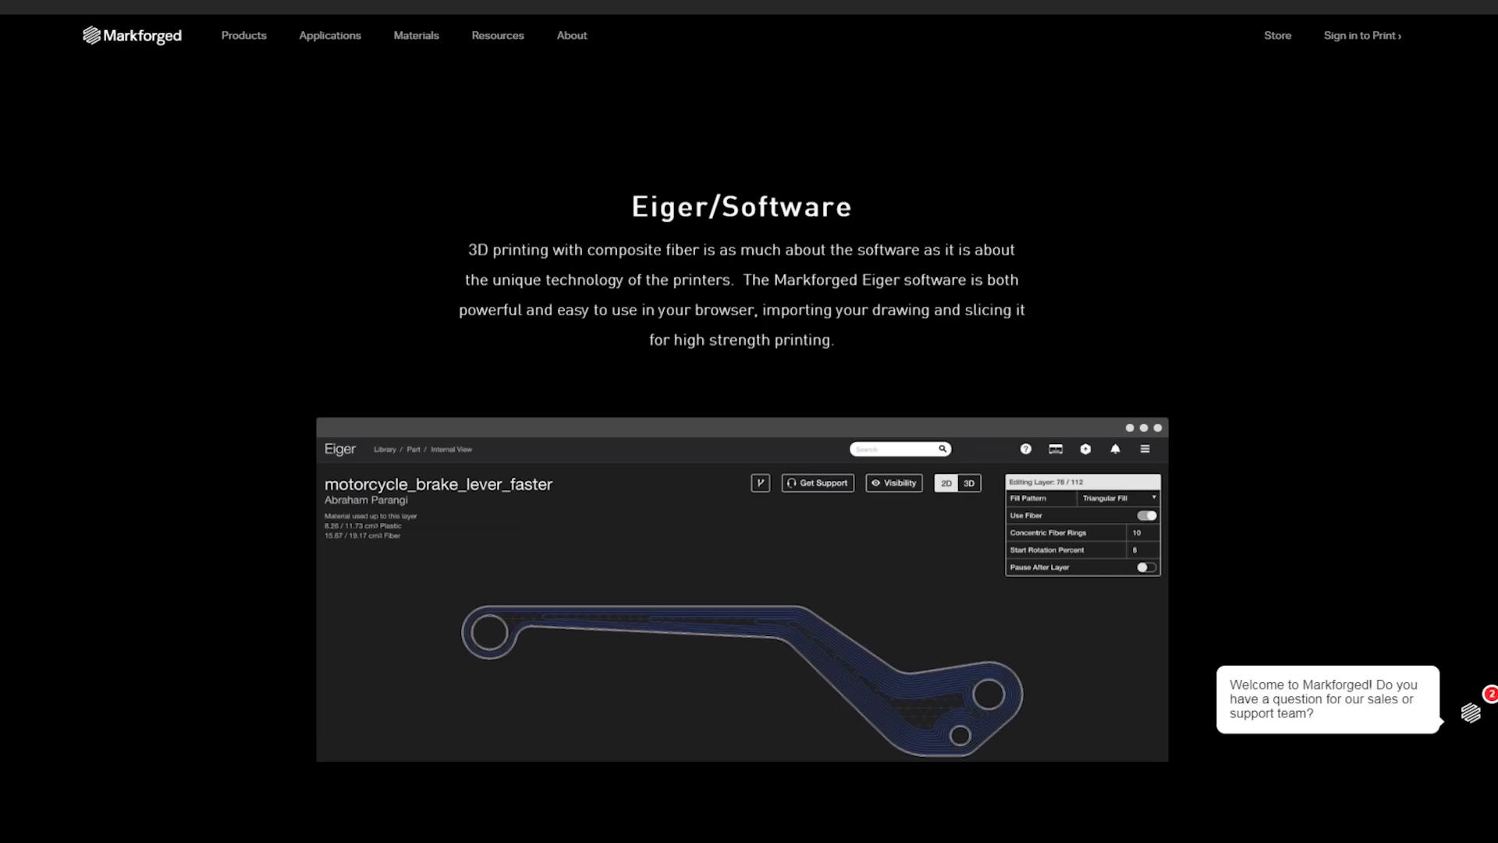
scroll(down, 3)
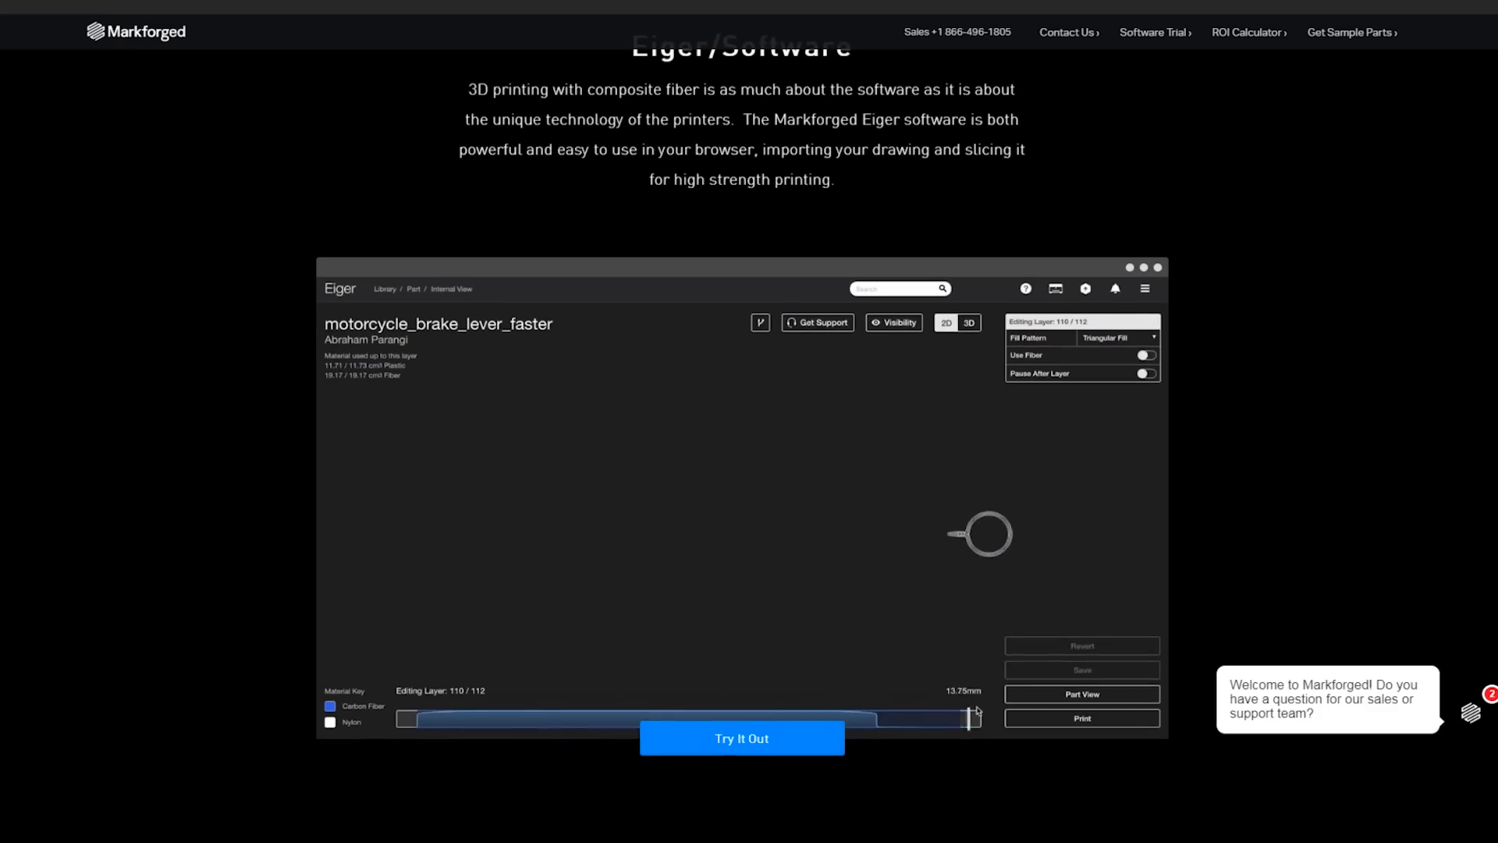
click(968, 323)
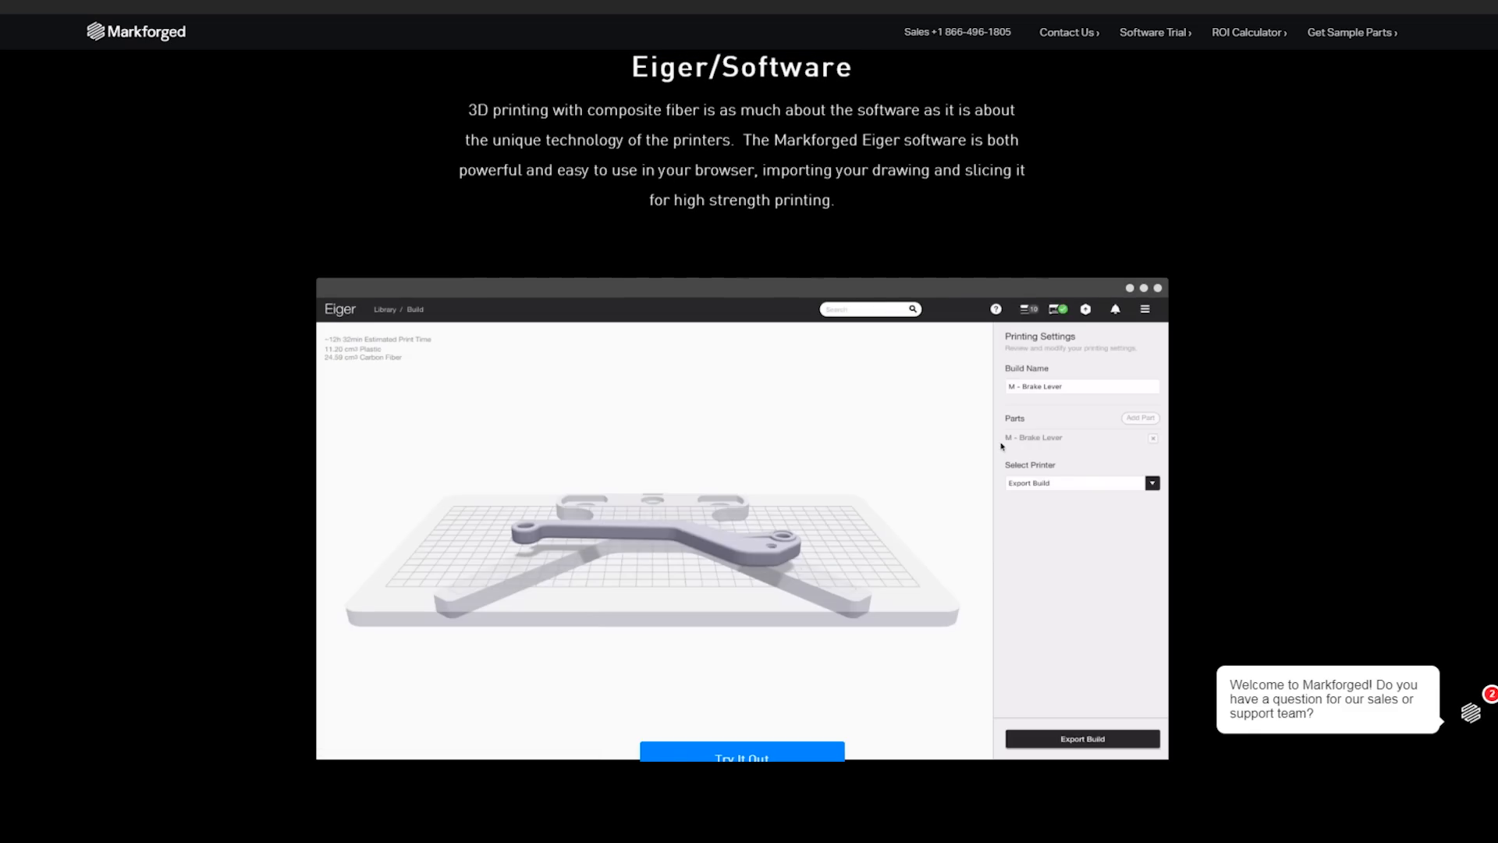
click(1140, 417)
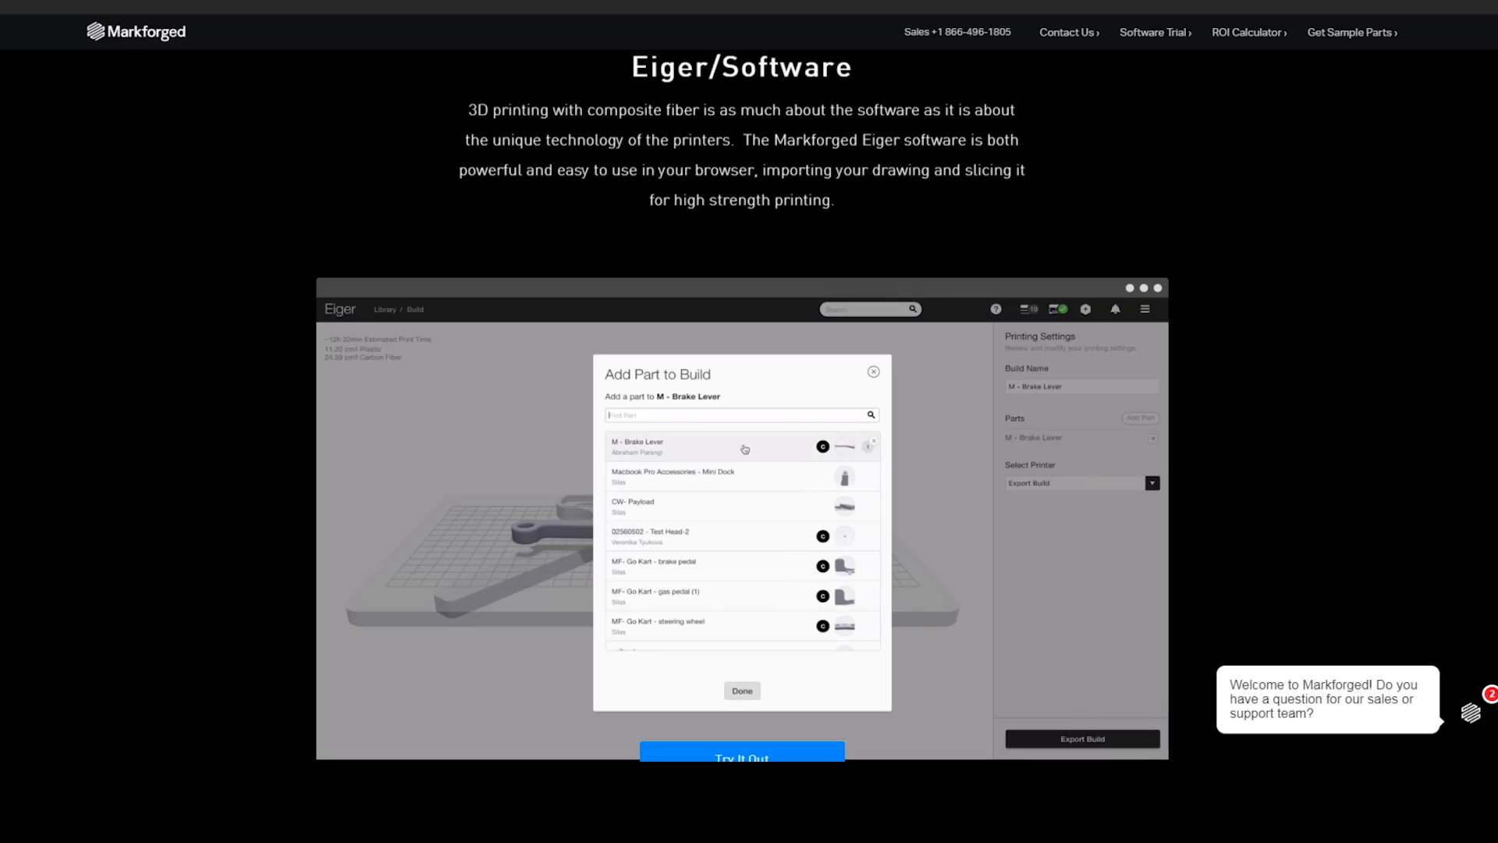
click(742, 690)
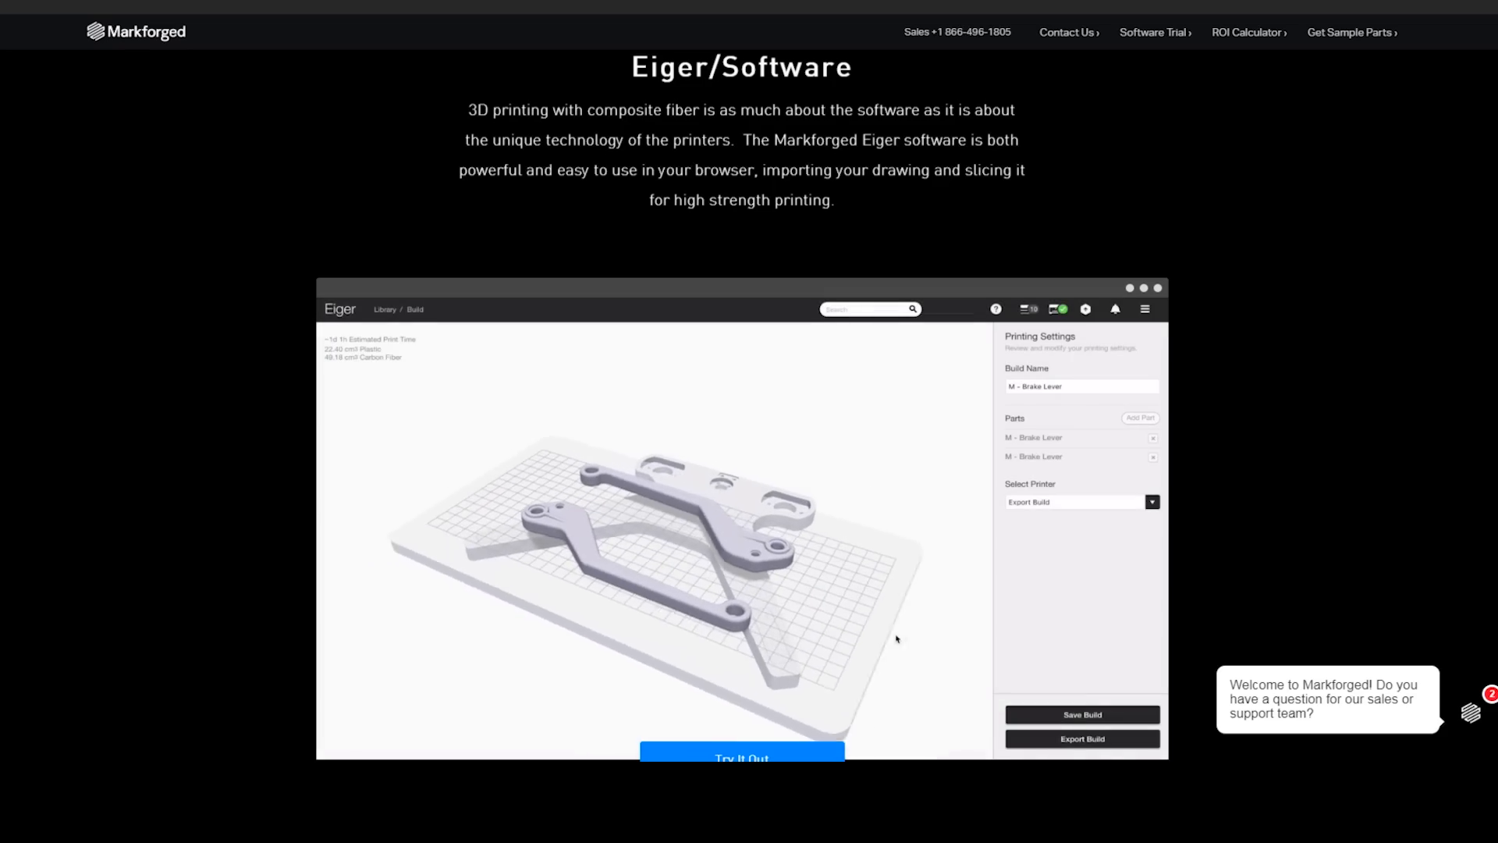
scroll(down, 3)
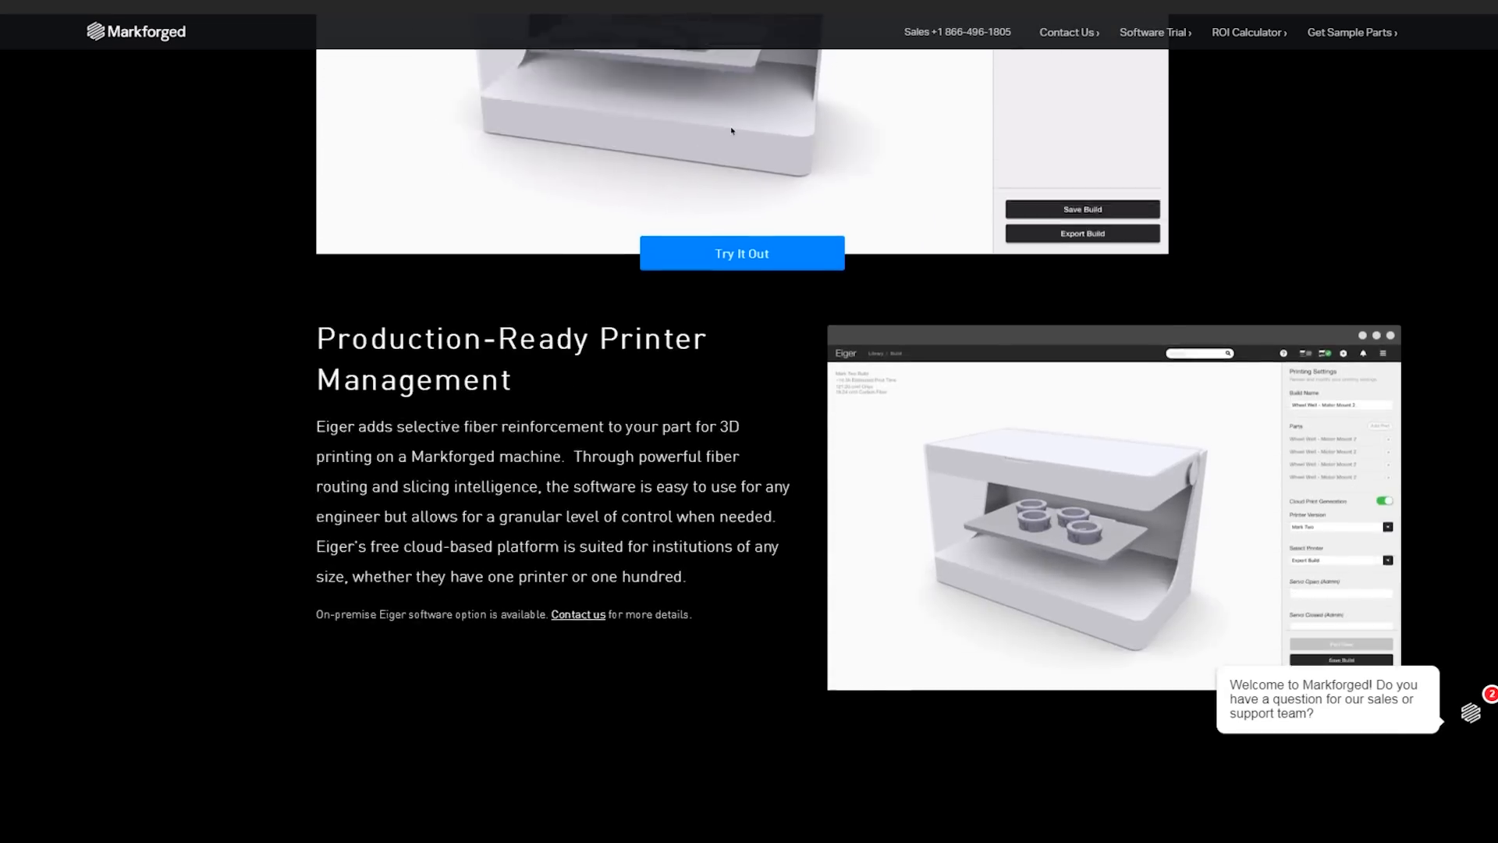
scroll(down, 3)
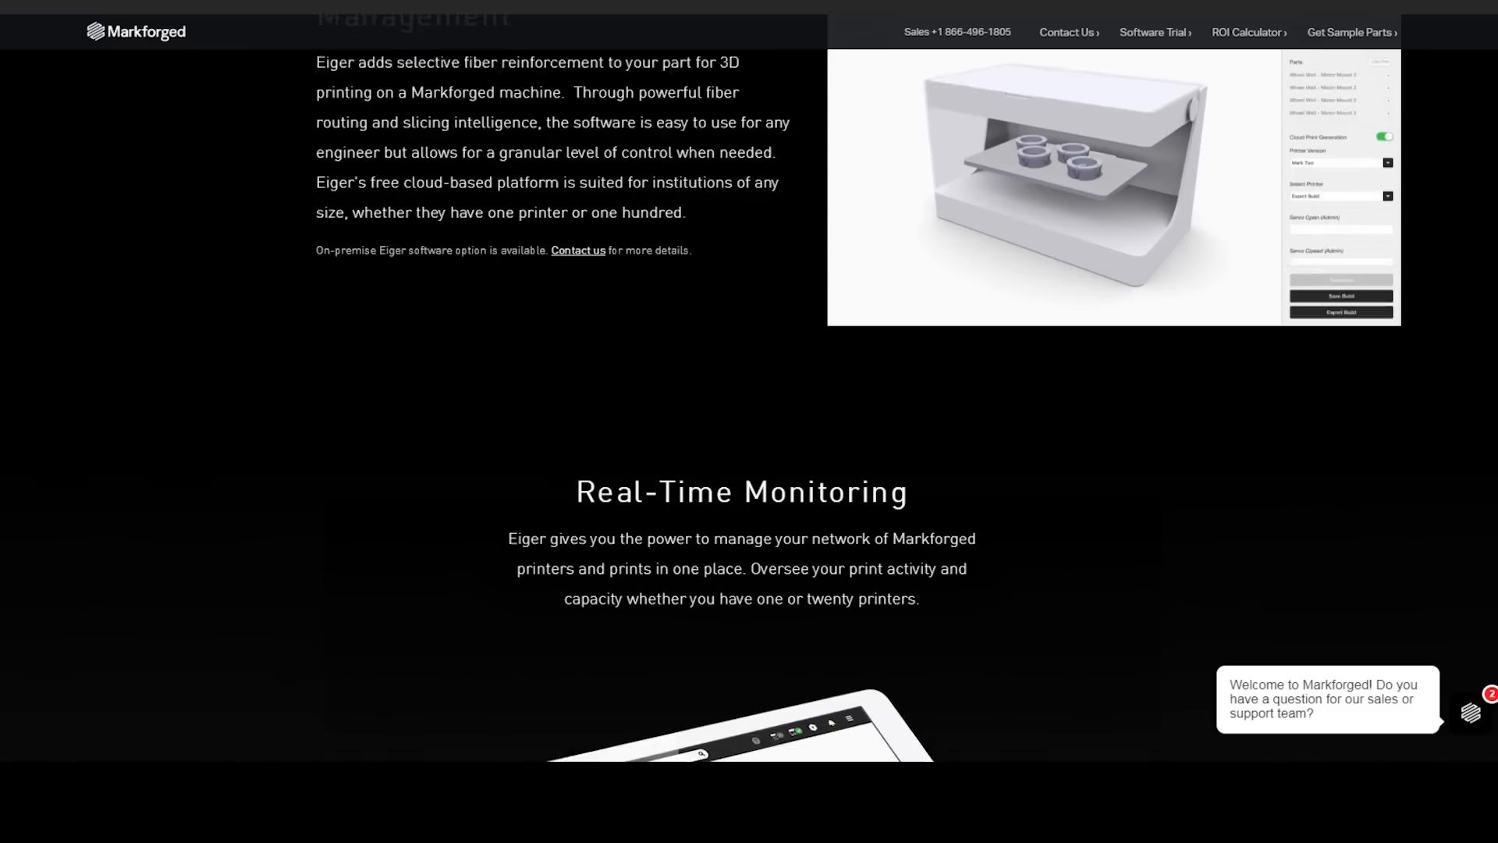
scroll(down, 3)
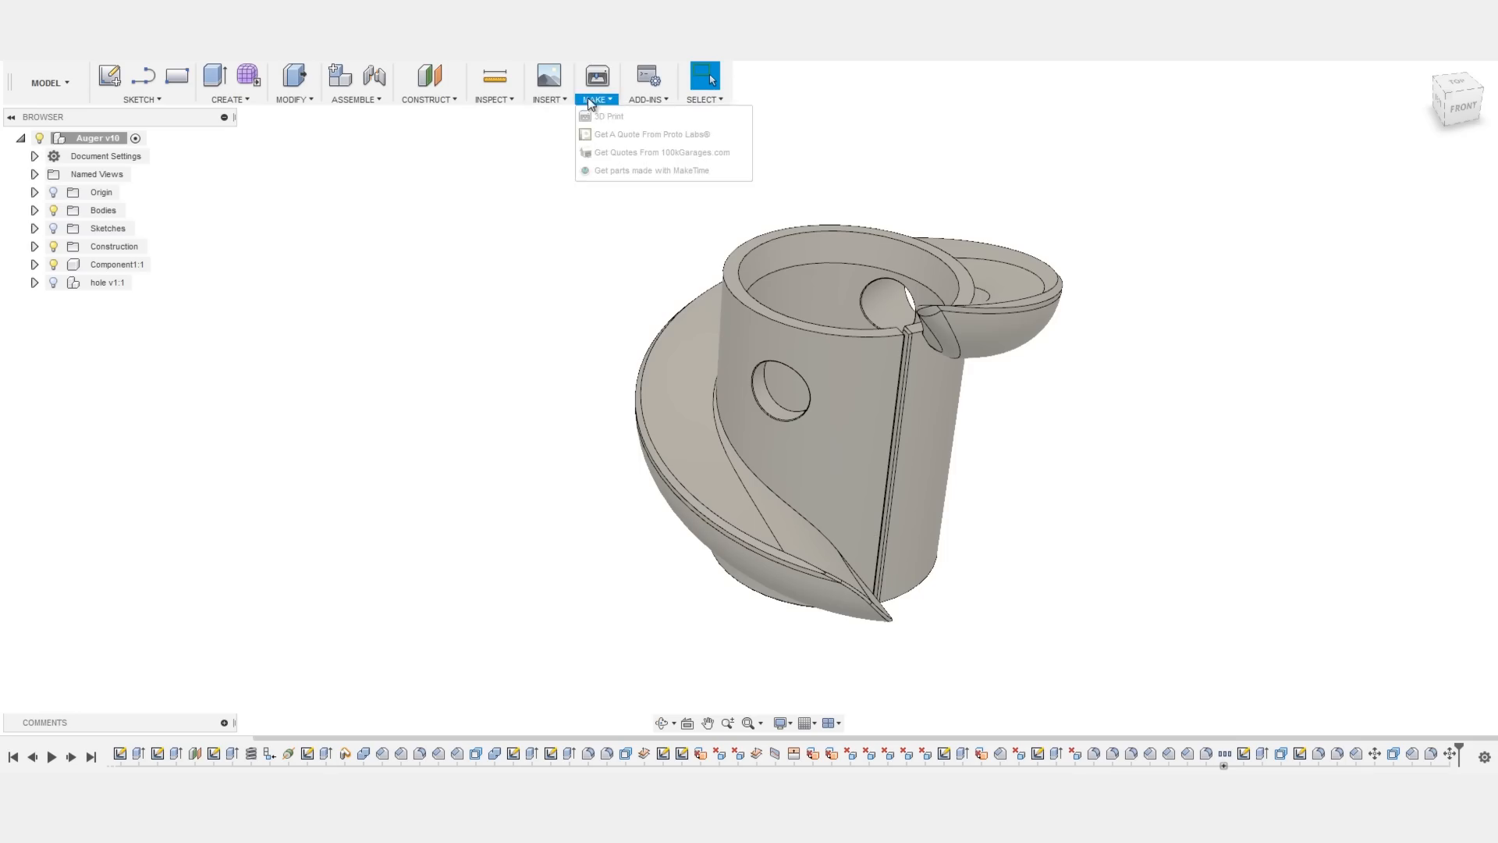
Export the auger body from 3D Print as an STL named 'HAAS auger'.
click(608, 116)
text(H)
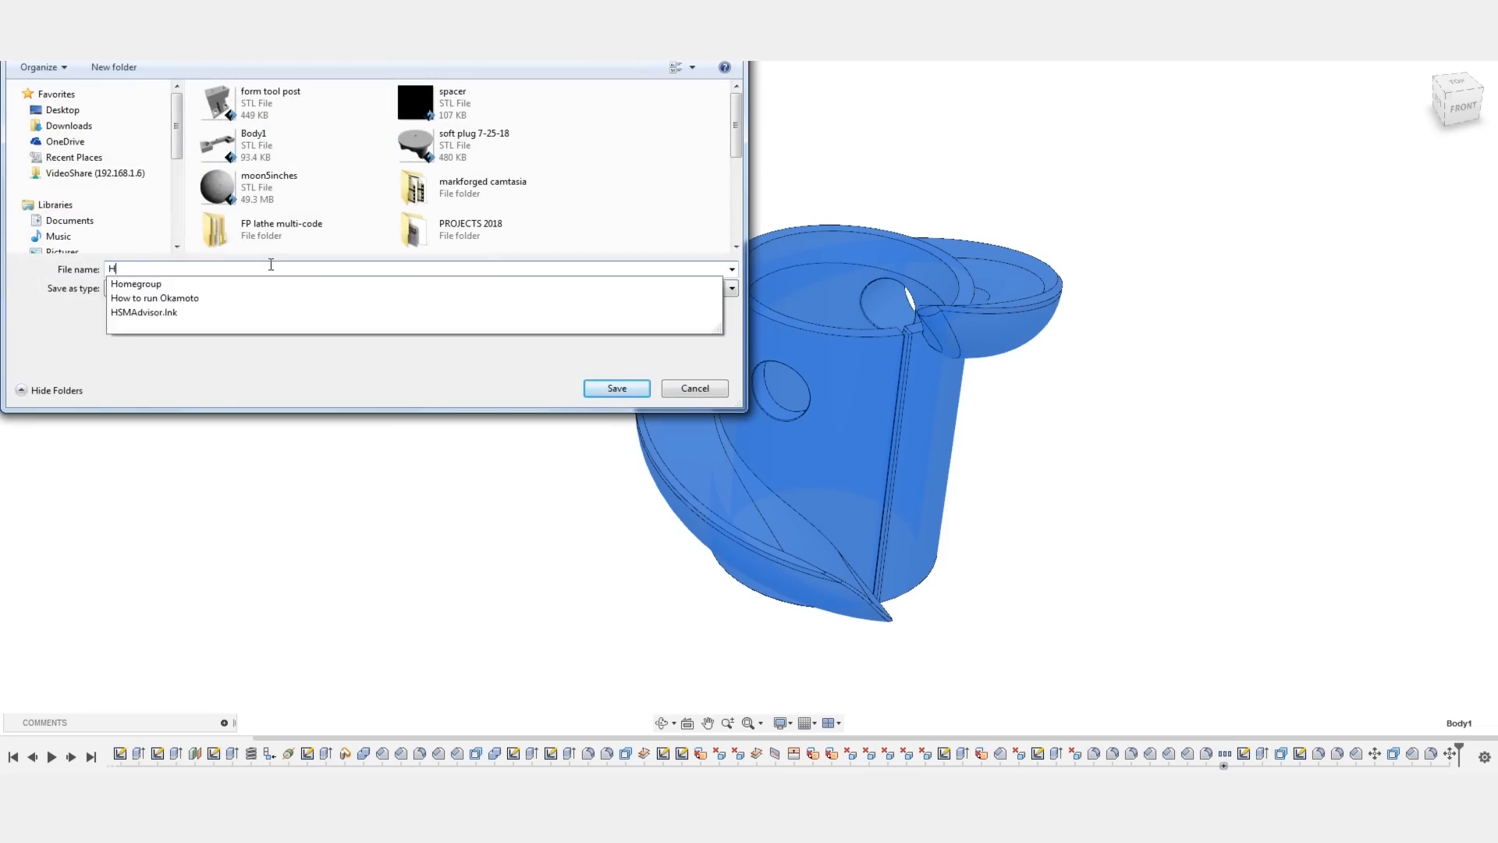
text(AAS auger)
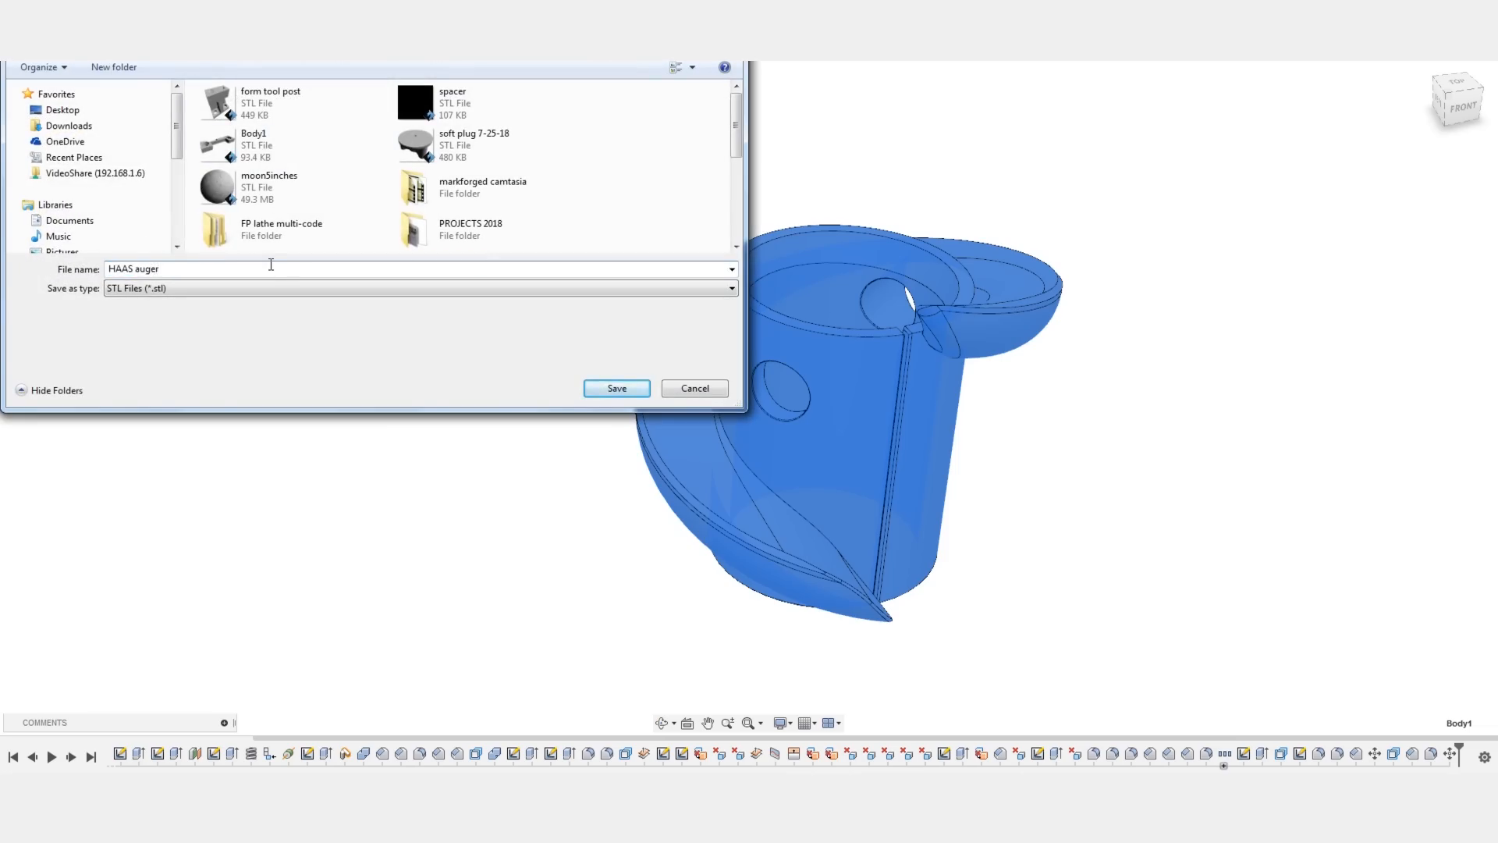
click(615, 388)
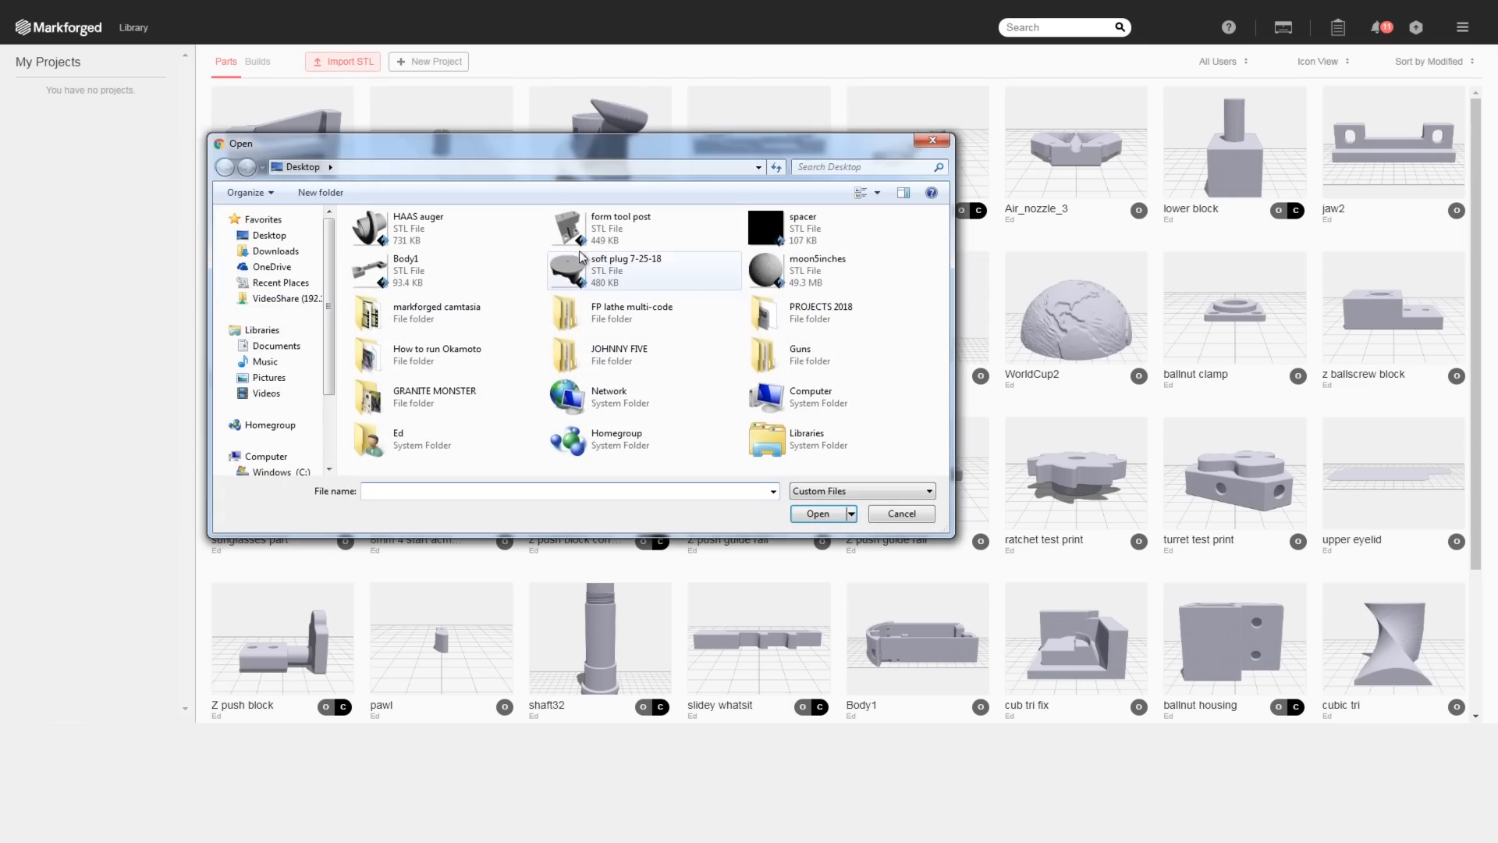
Import the HAAS auger STL with Onyx material and reinforcement set to None.
click(817, 514)
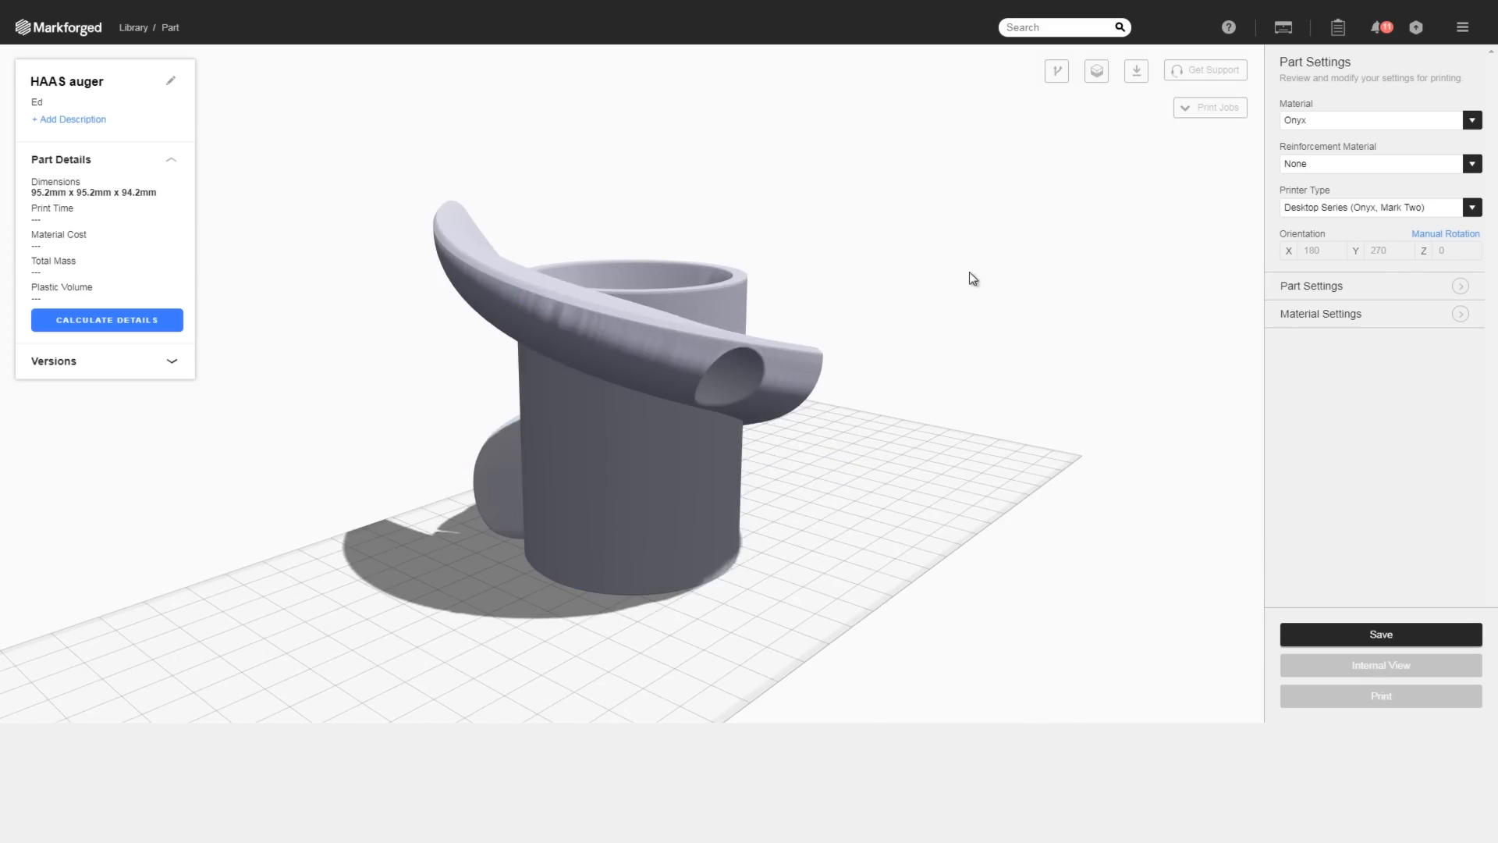
click(1469, 135)
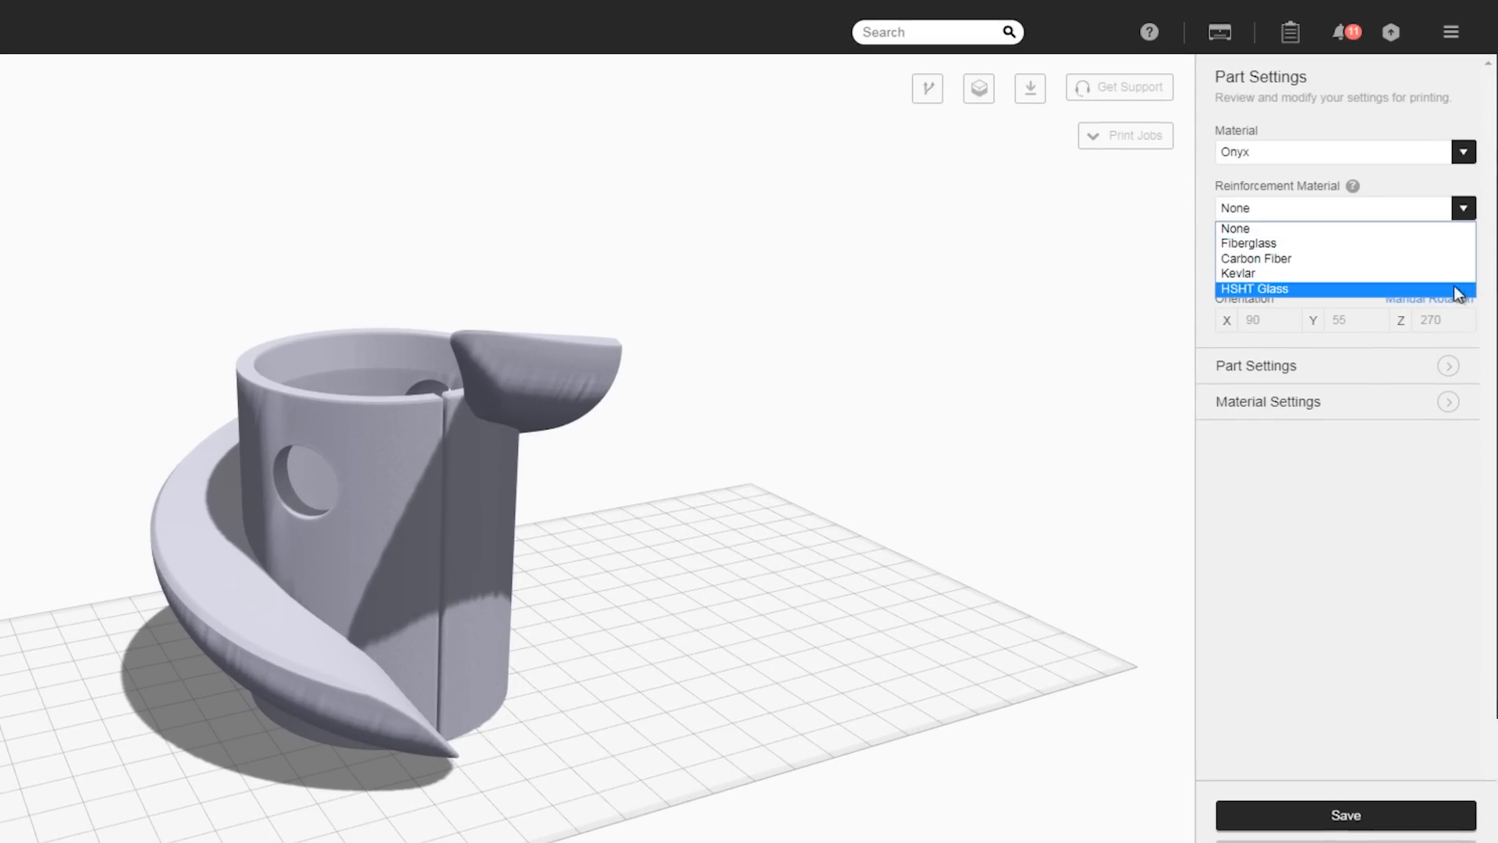
click(1235, 227)
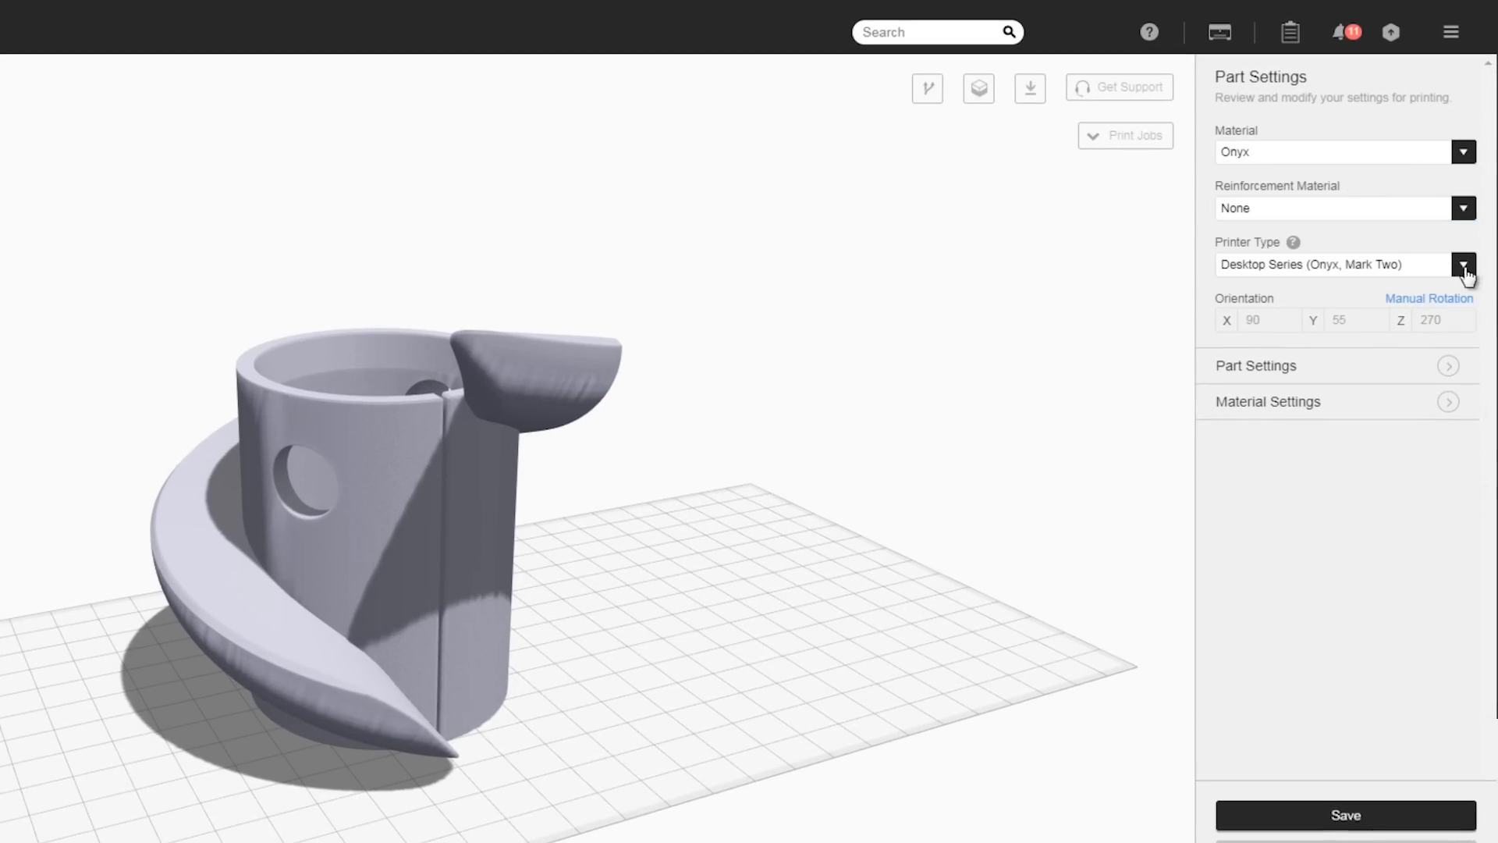
mouse_move(1487, 250)
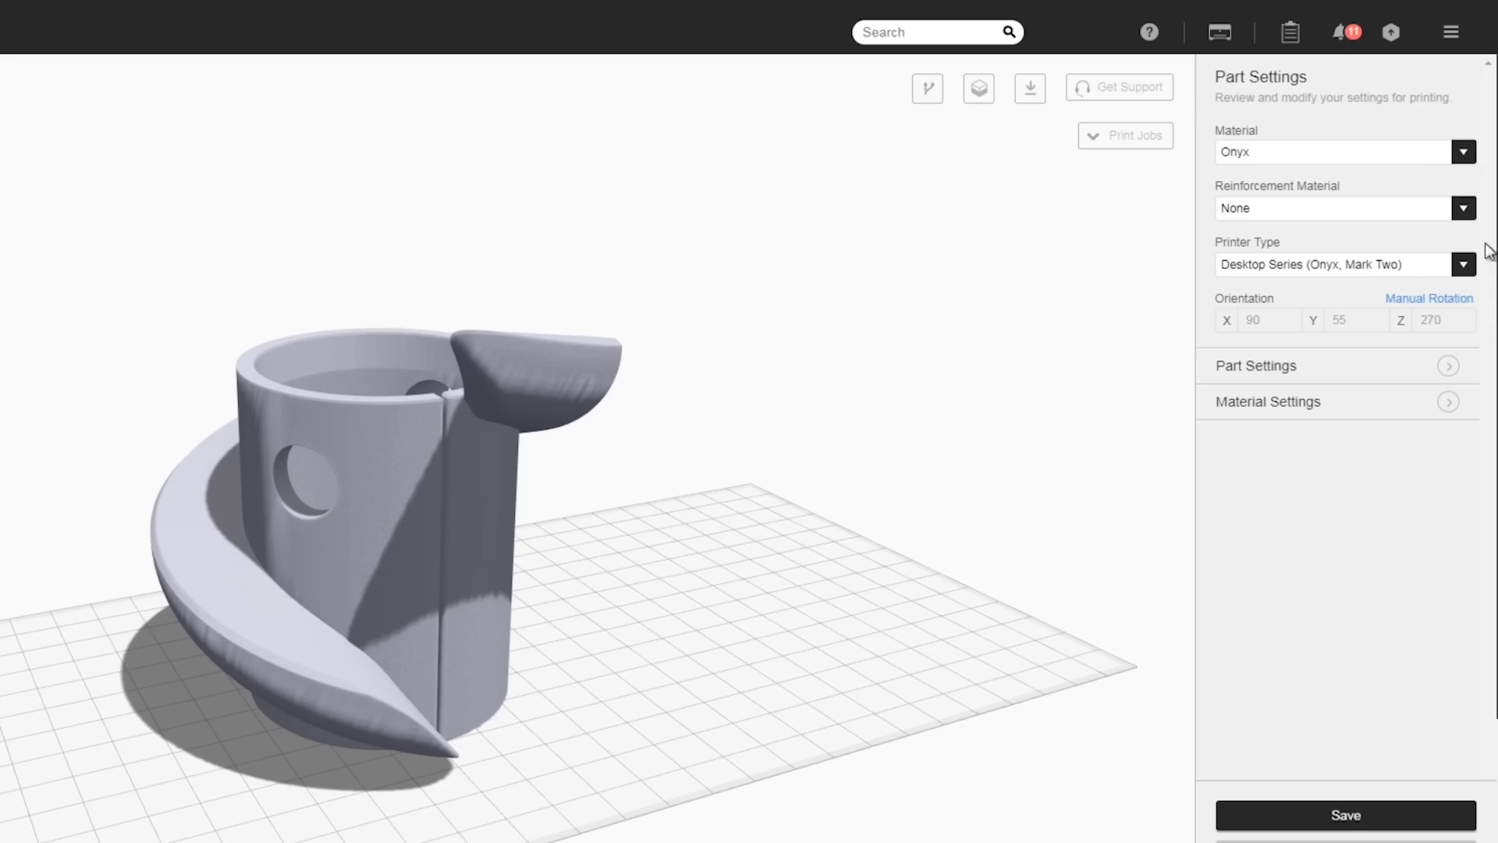
Turn on Turbo Print and Turbo Supports, turn off Cloud Slicing, and keep triangular fill.
click(1447, 365)
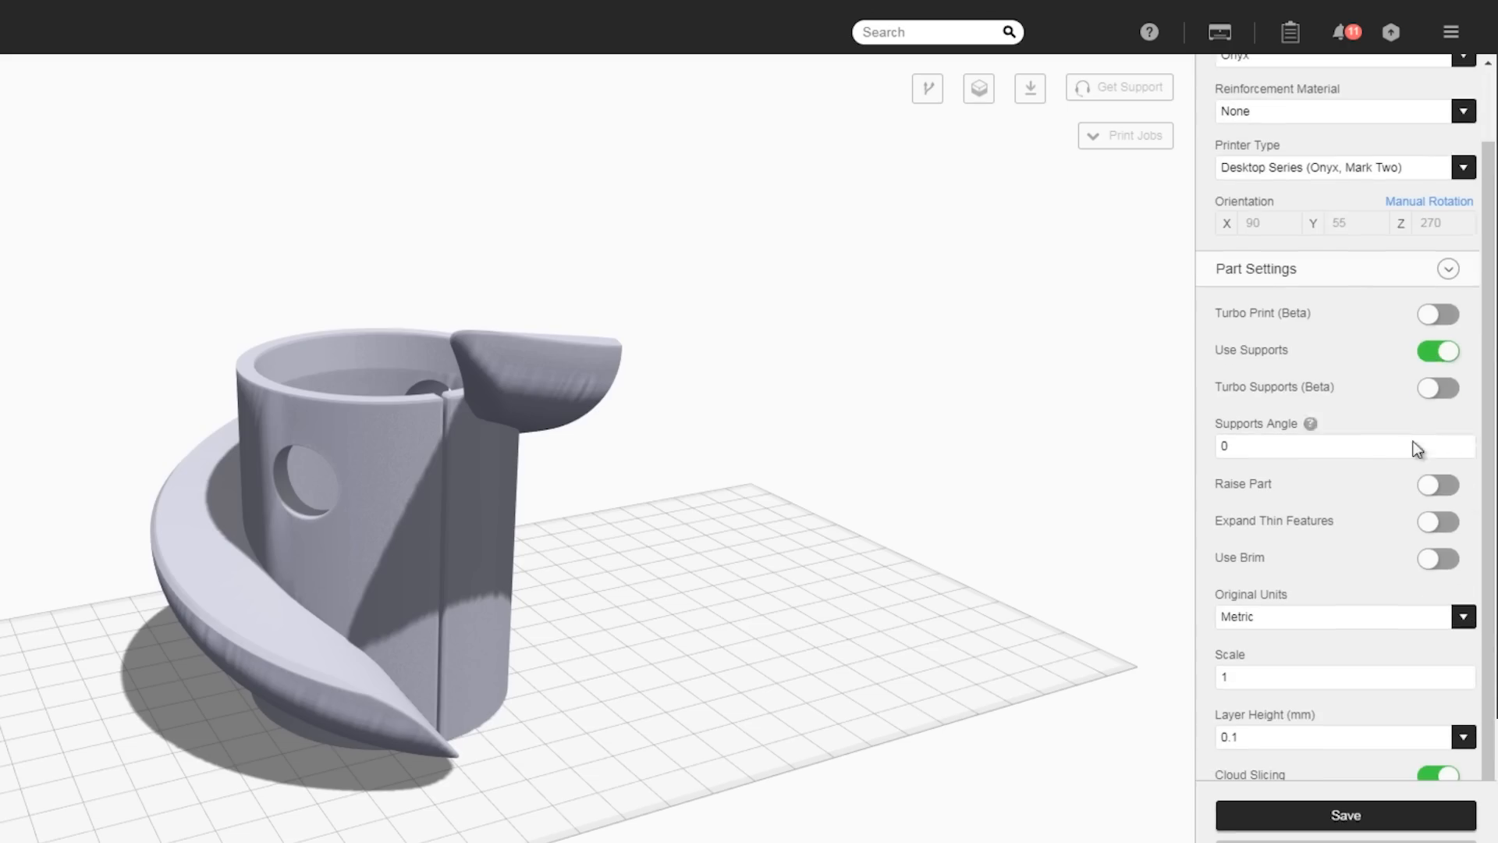
click(1439, 314)
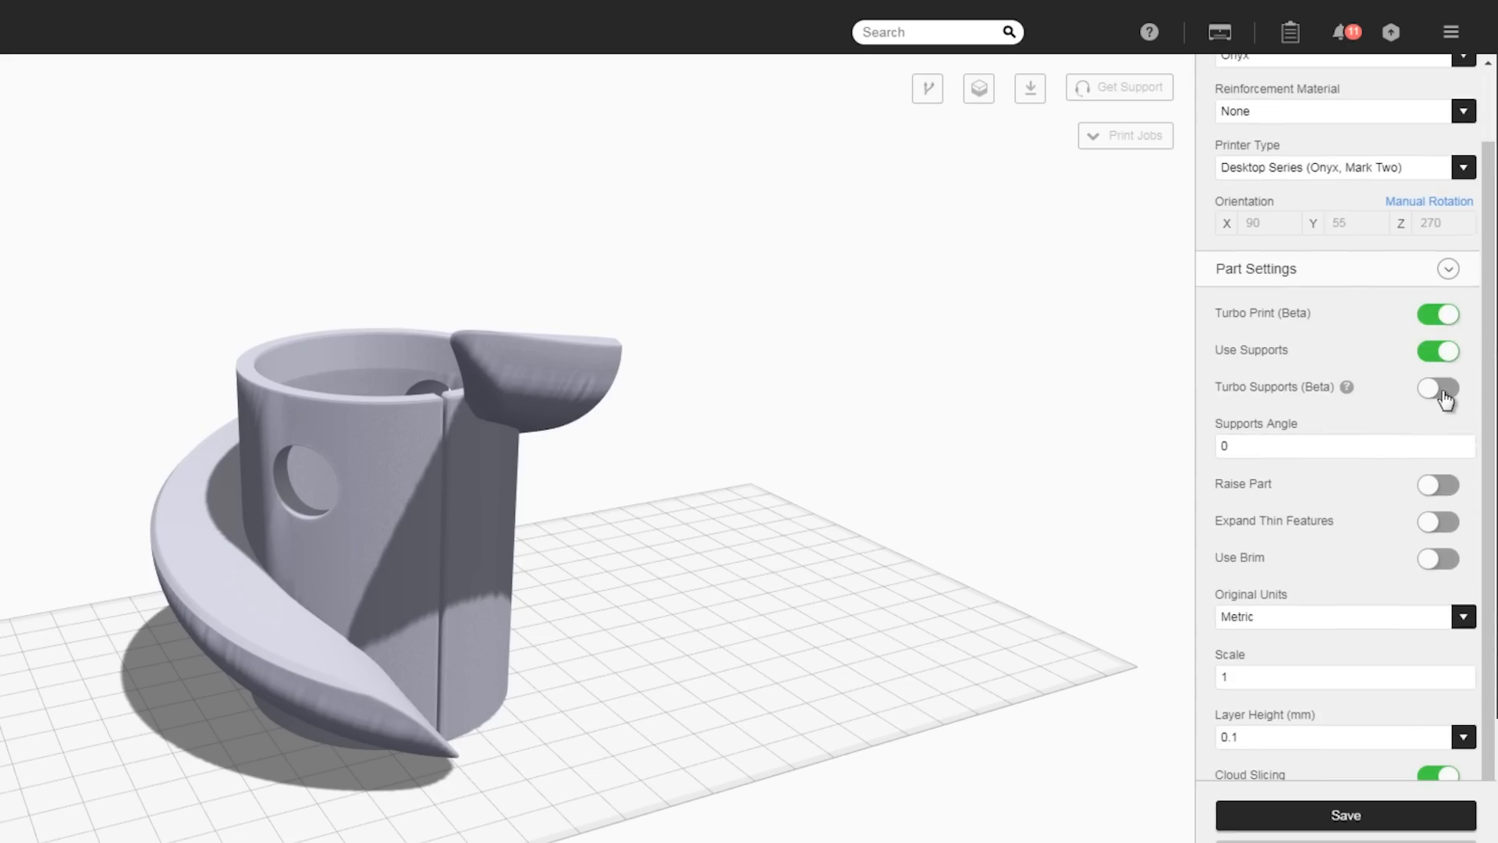
click(1438, 387)
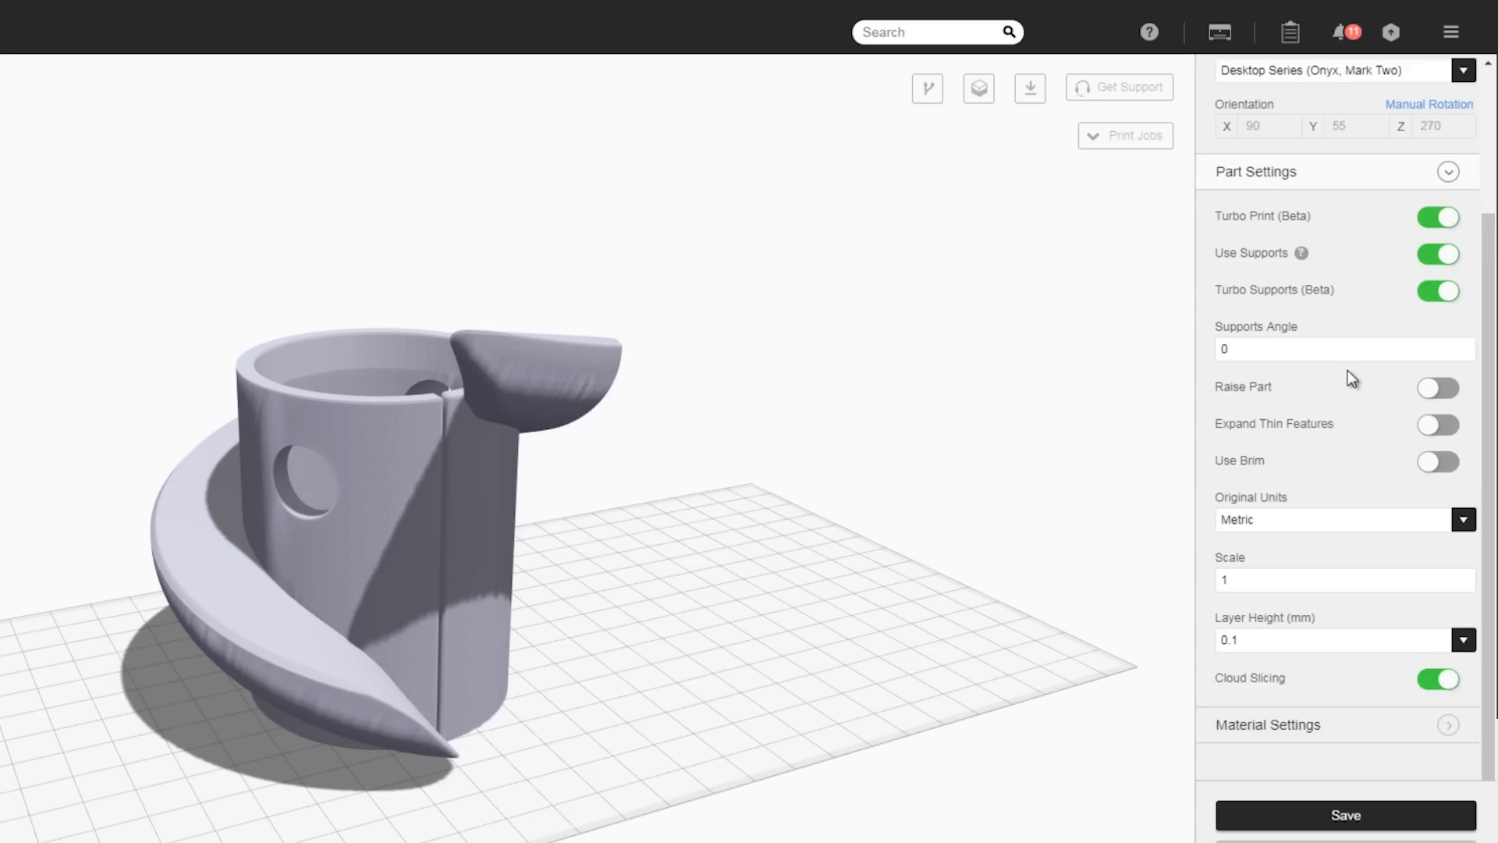
scroll(down, 3)
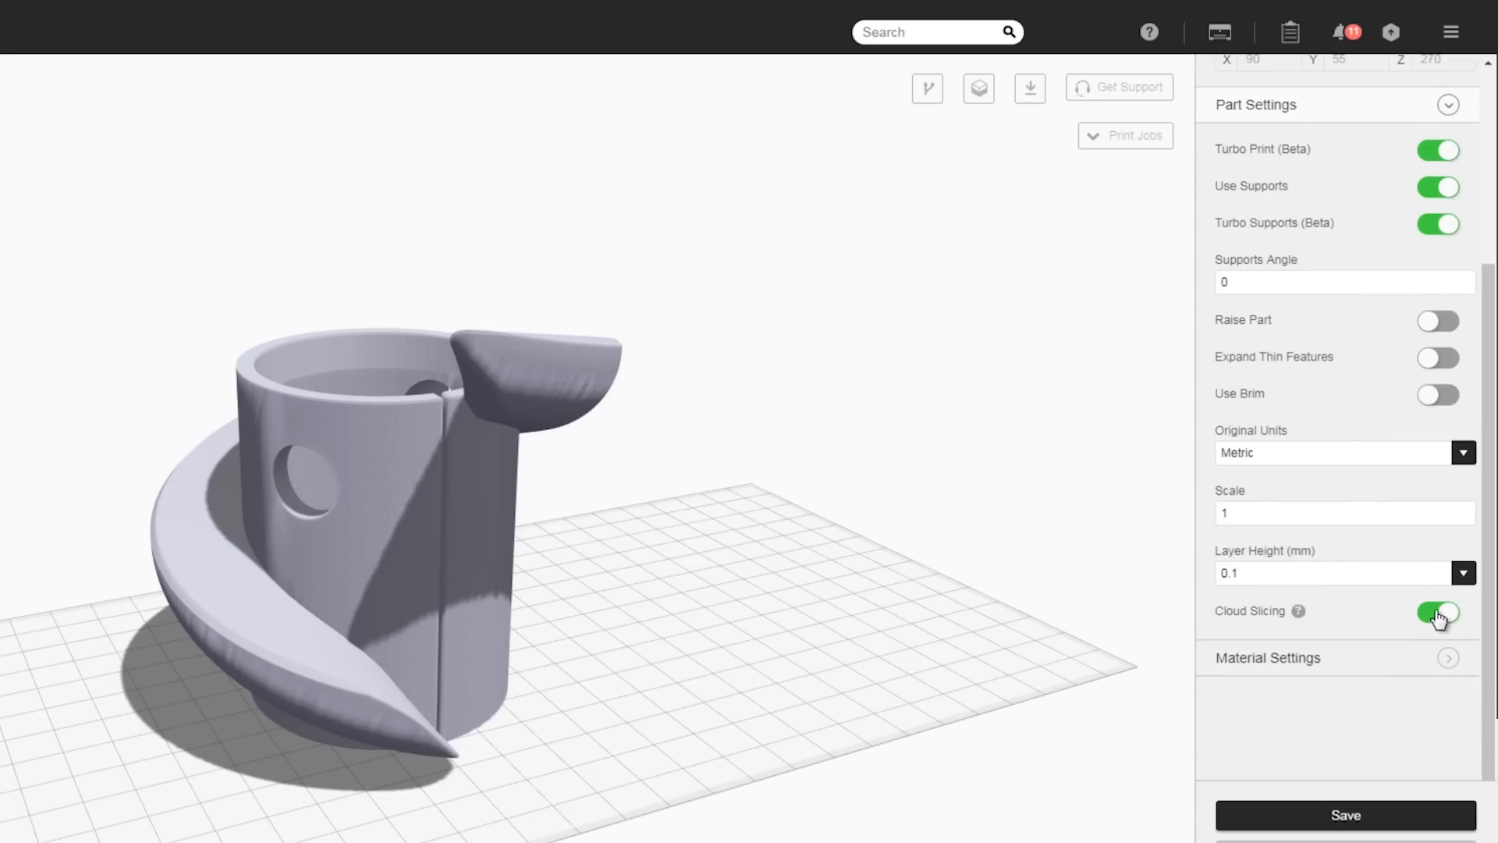
click(1437, 613)
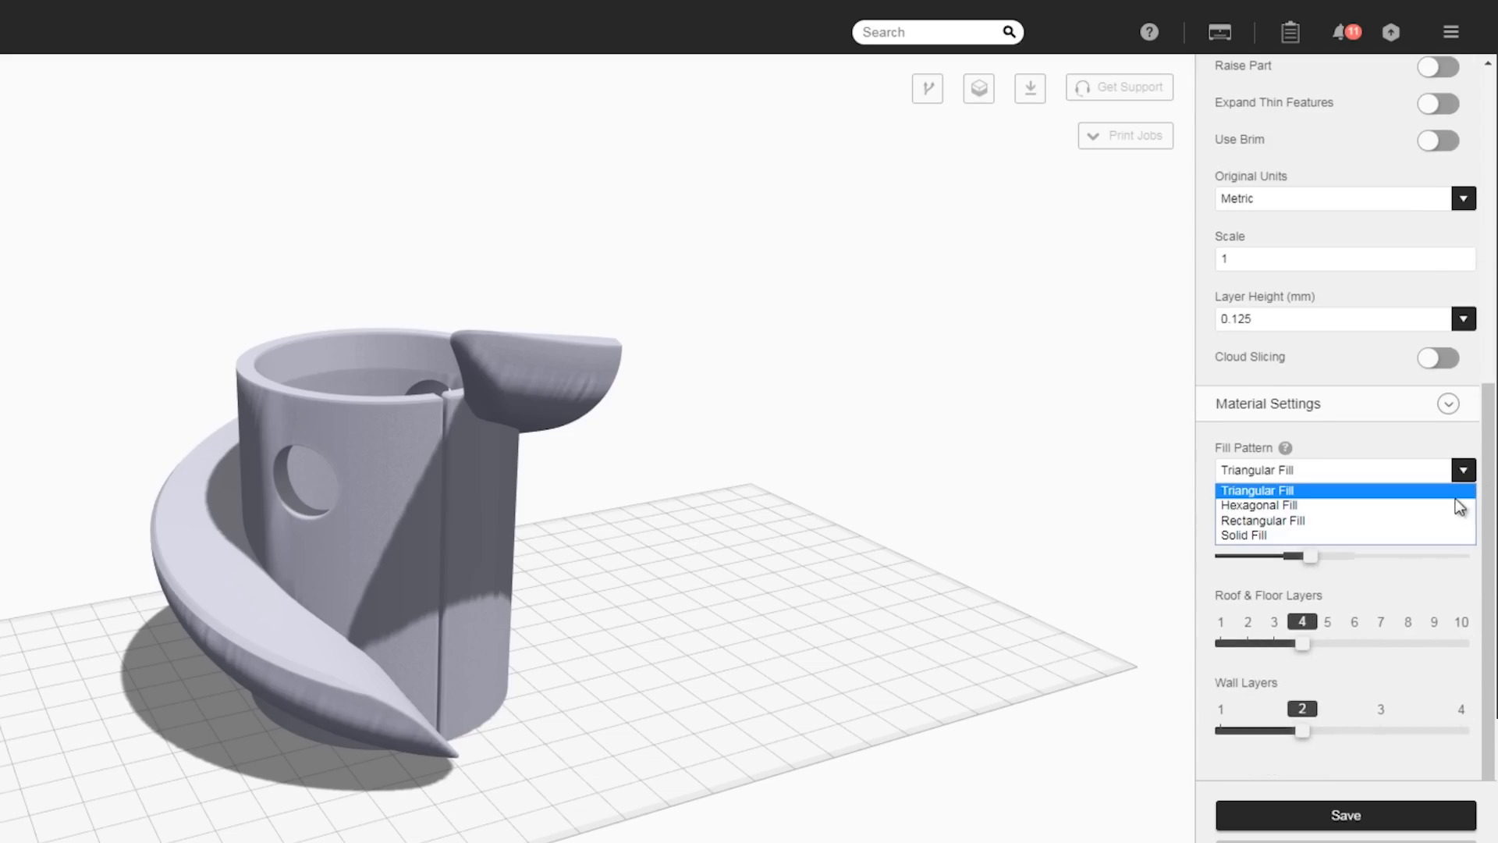
click(1255, 490)
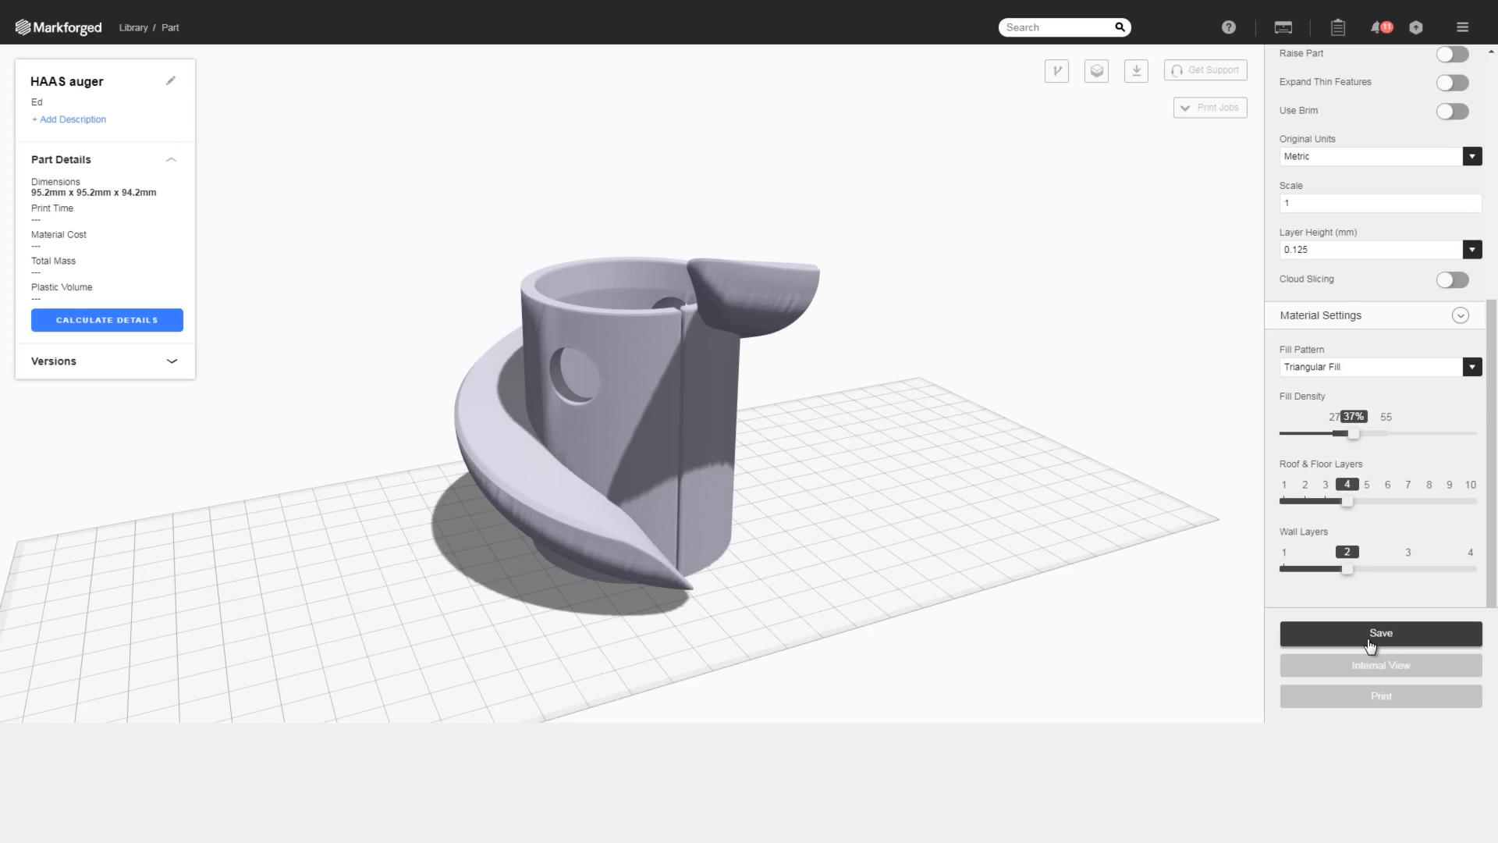
Save the settings, then in internal view give layer 382 three concentric fiber rings.
click(1380, 633)
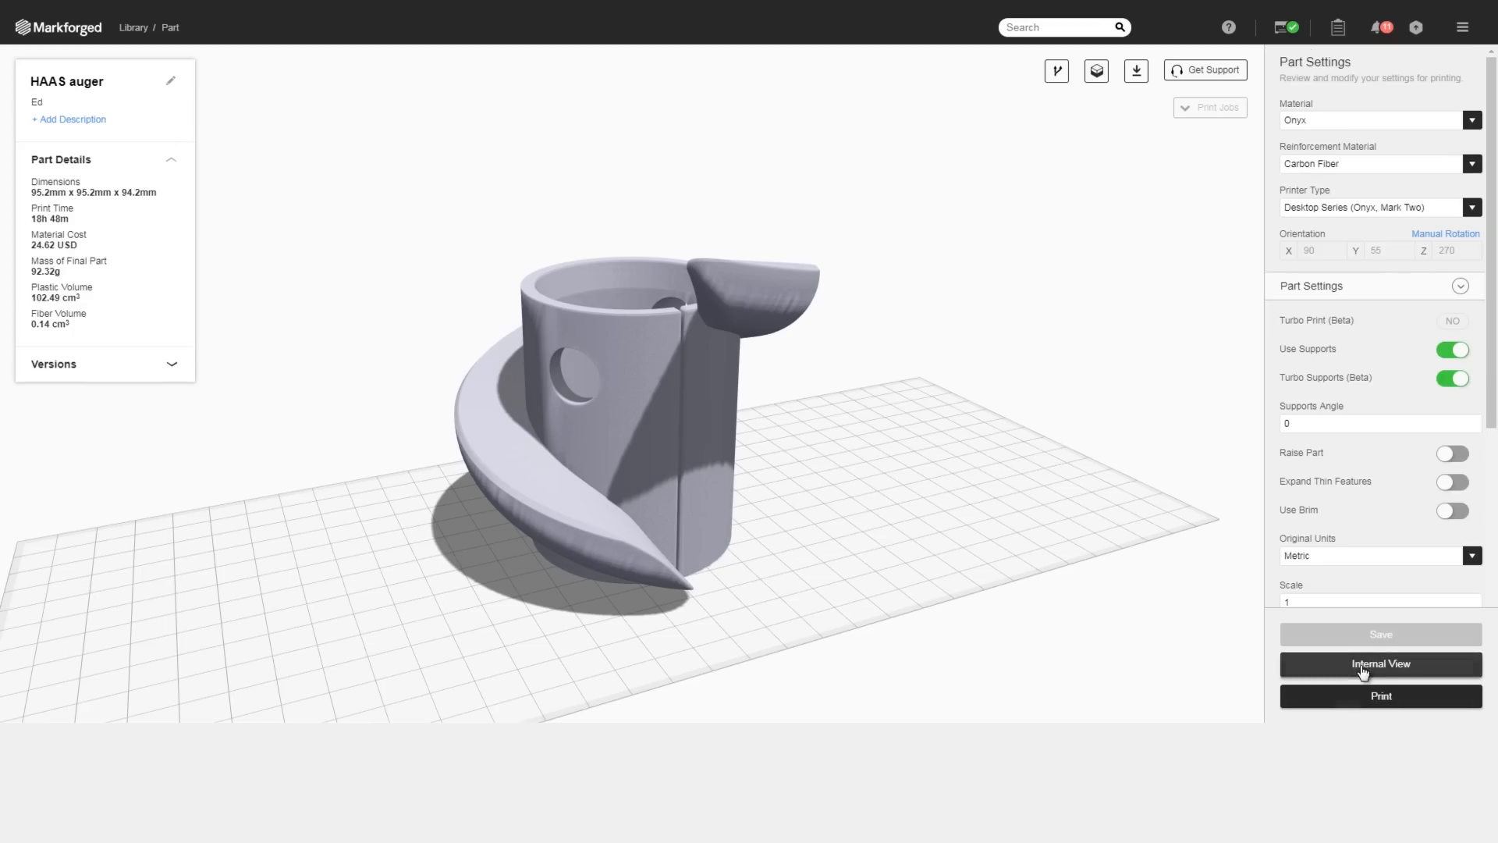
click(1379, 664)
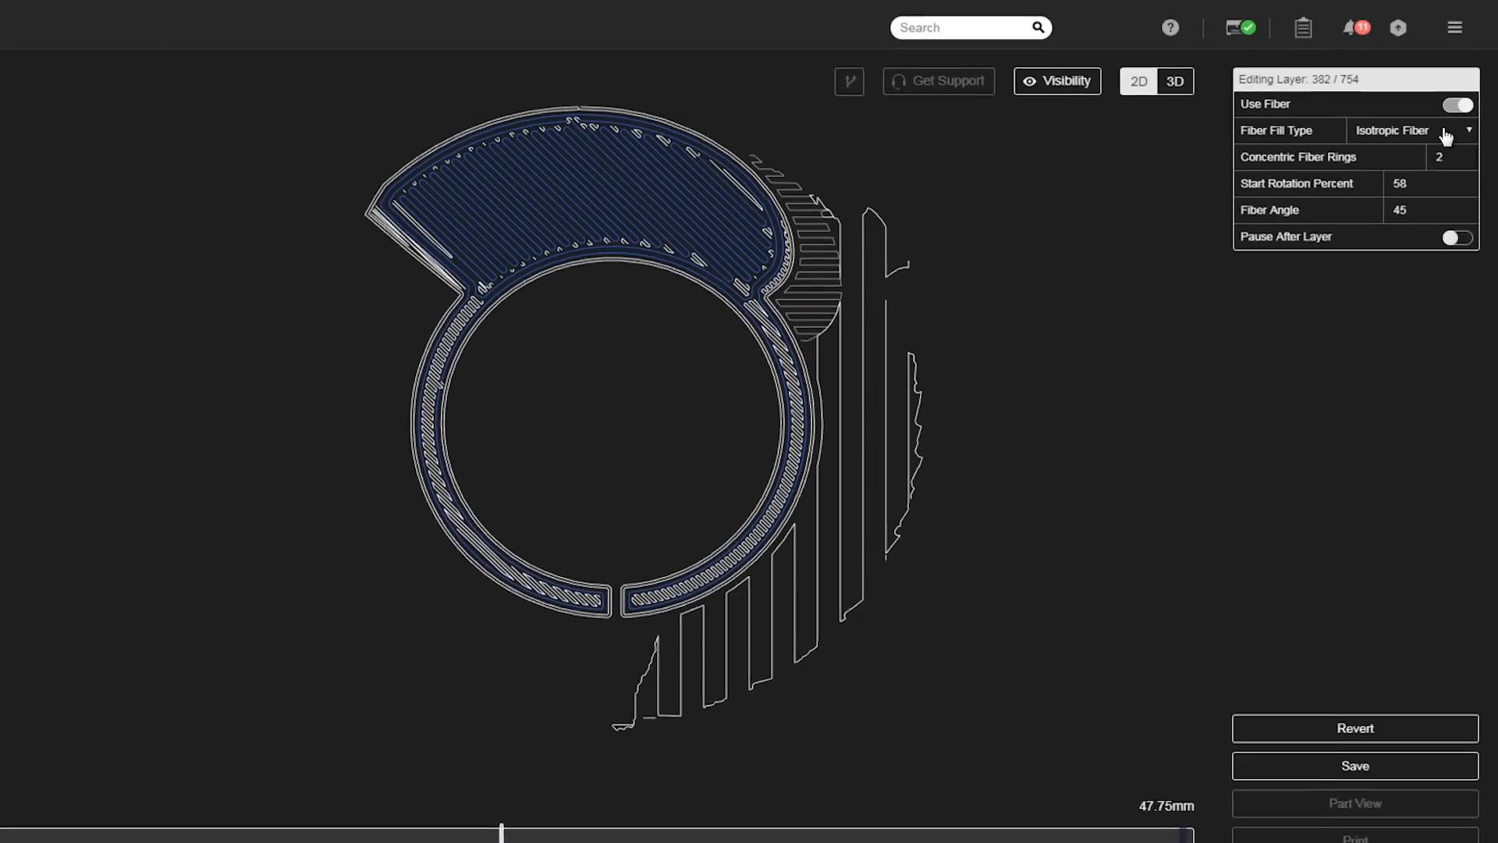
click(1443, 133)
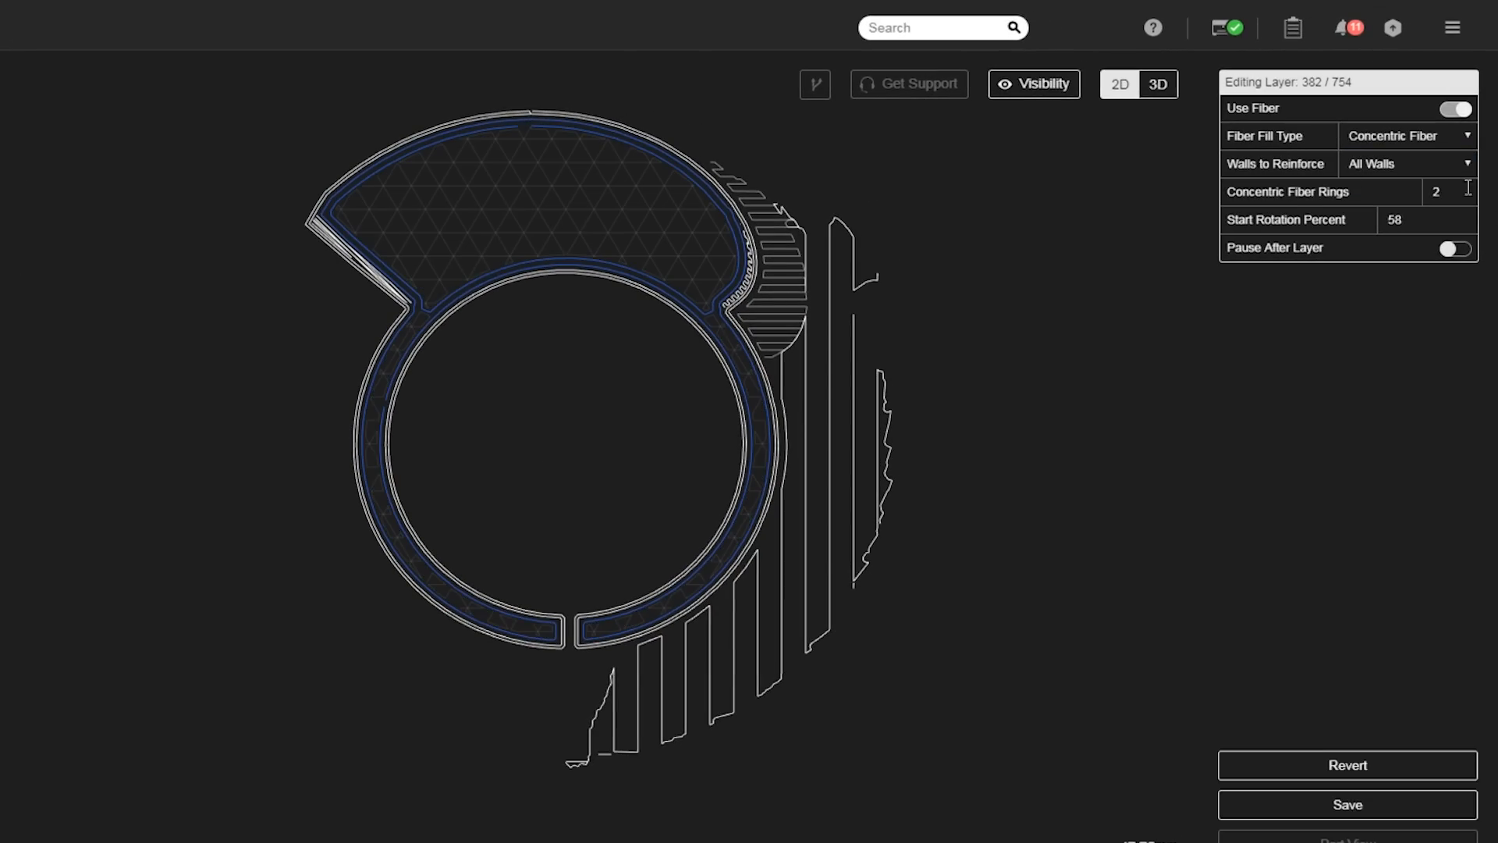
click(1473, 187)
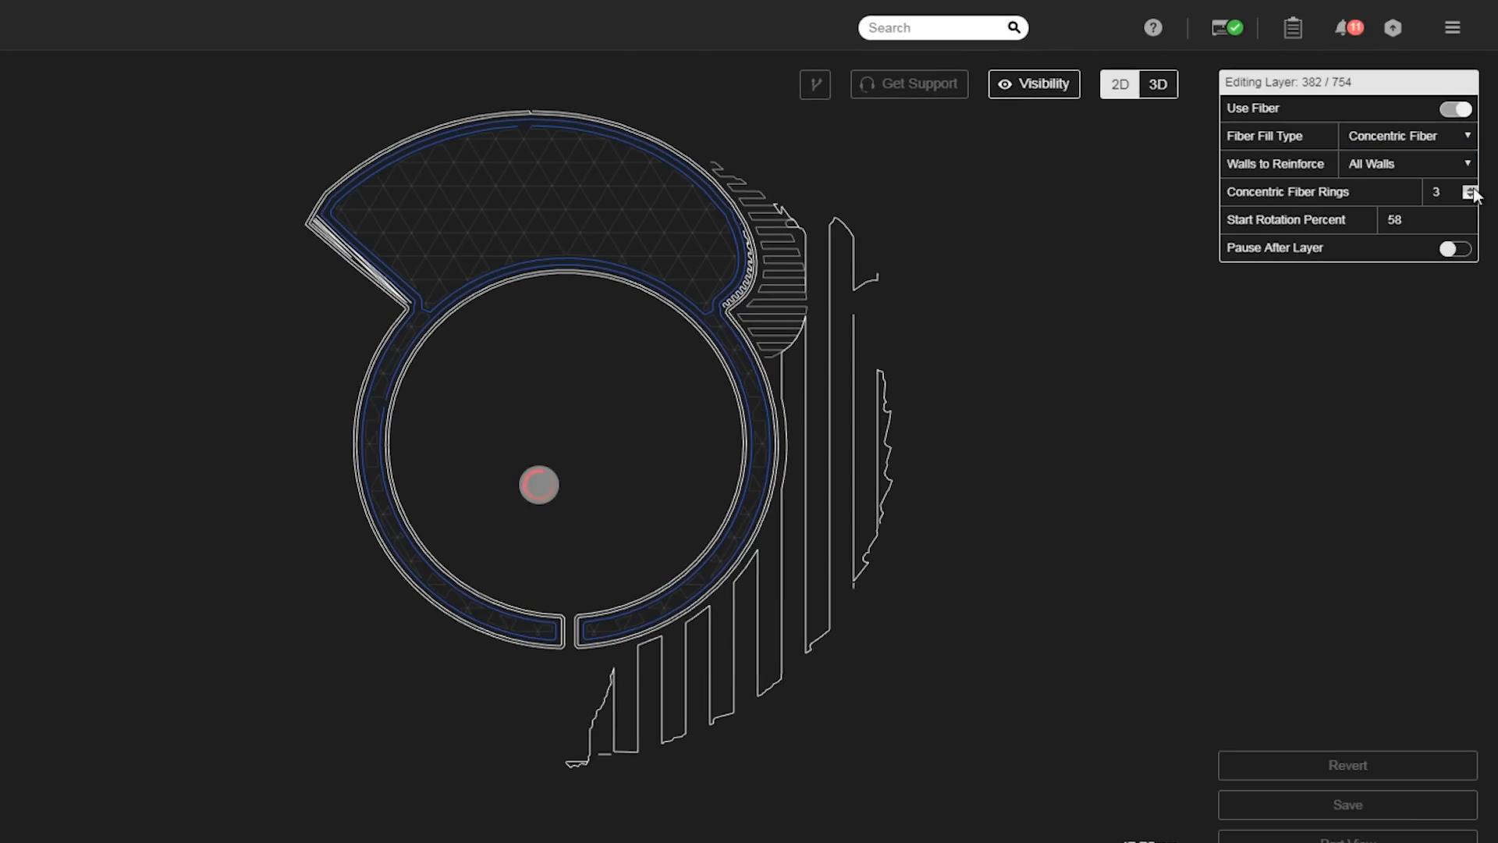
click(1469, 188)
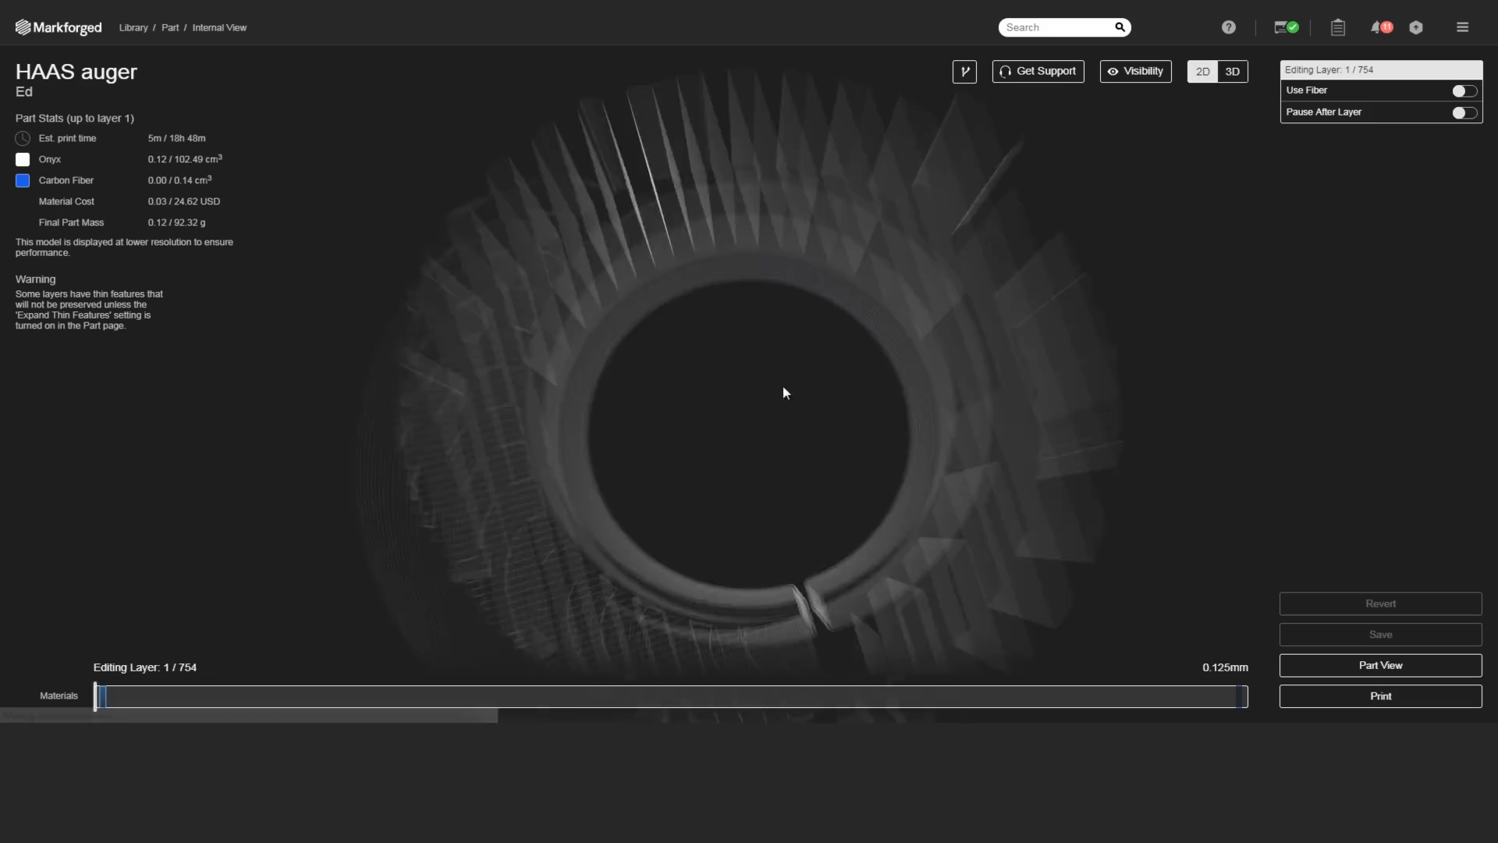
click(1201, 71)
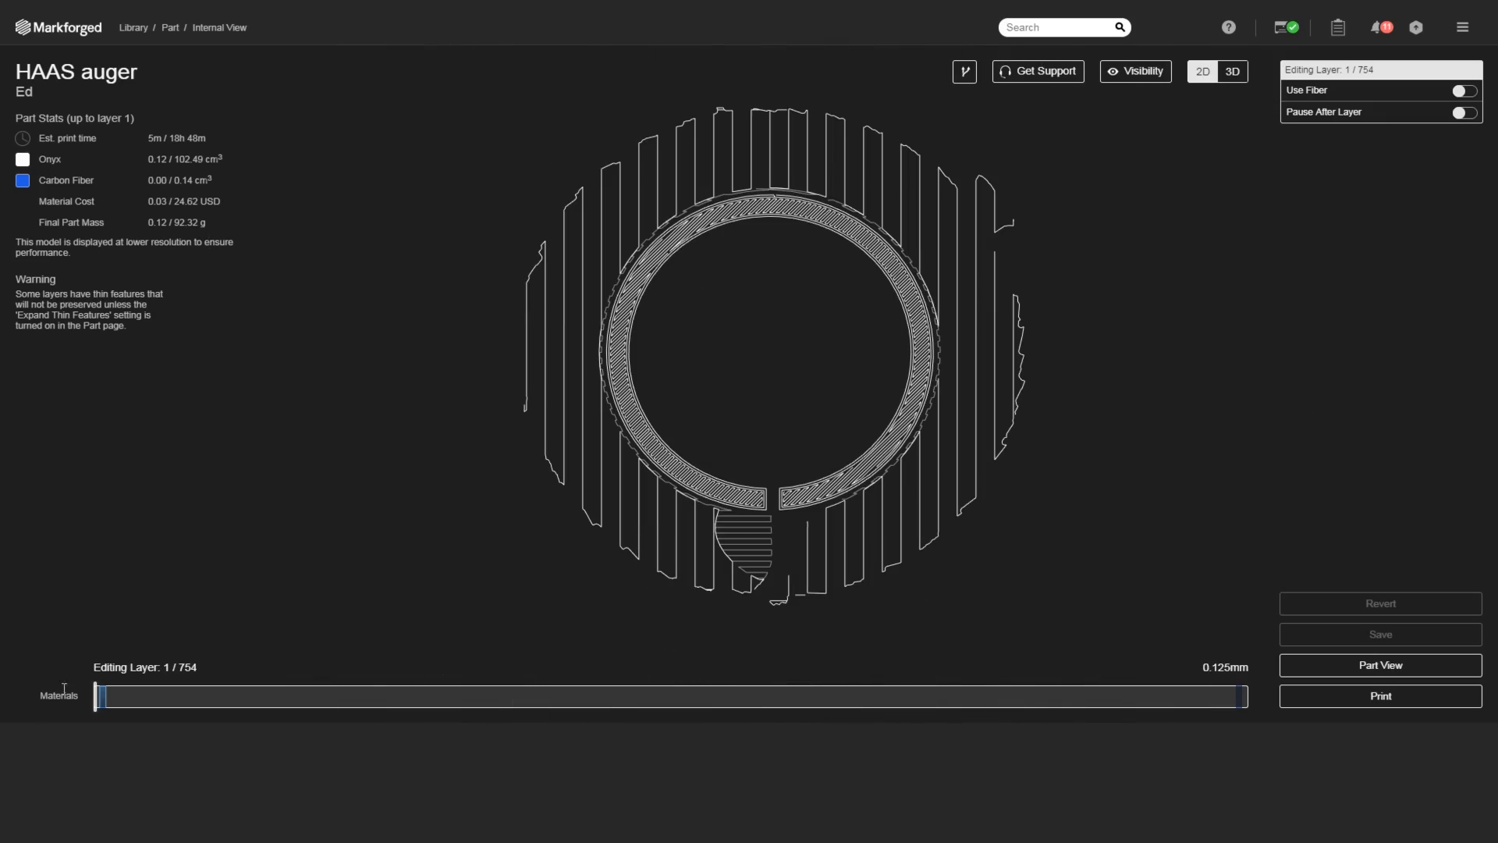